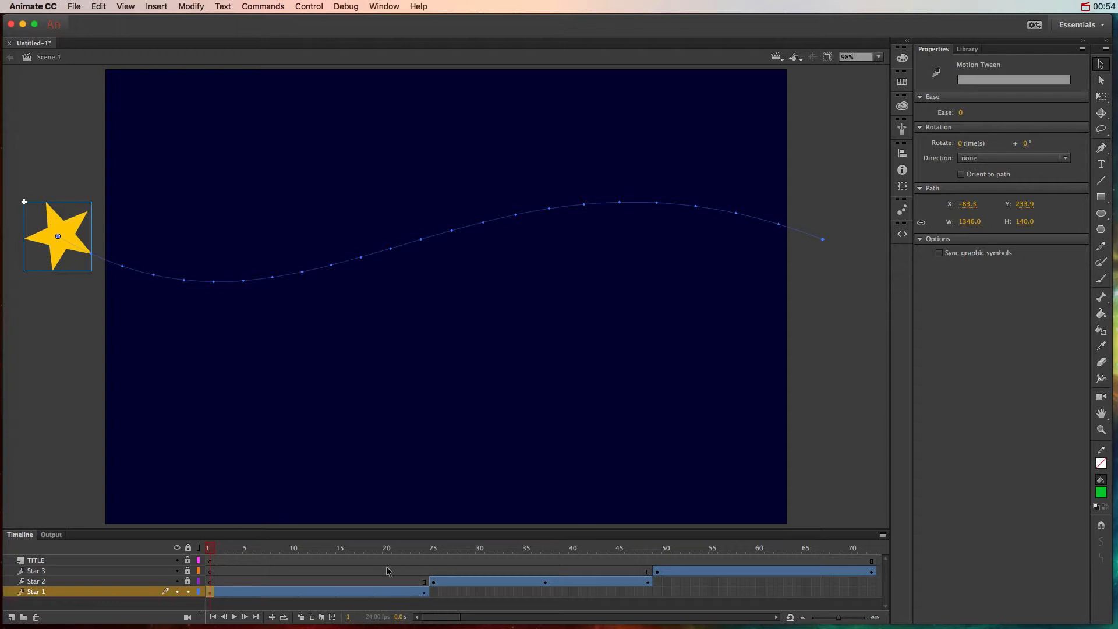
mouse_move(225, 574)
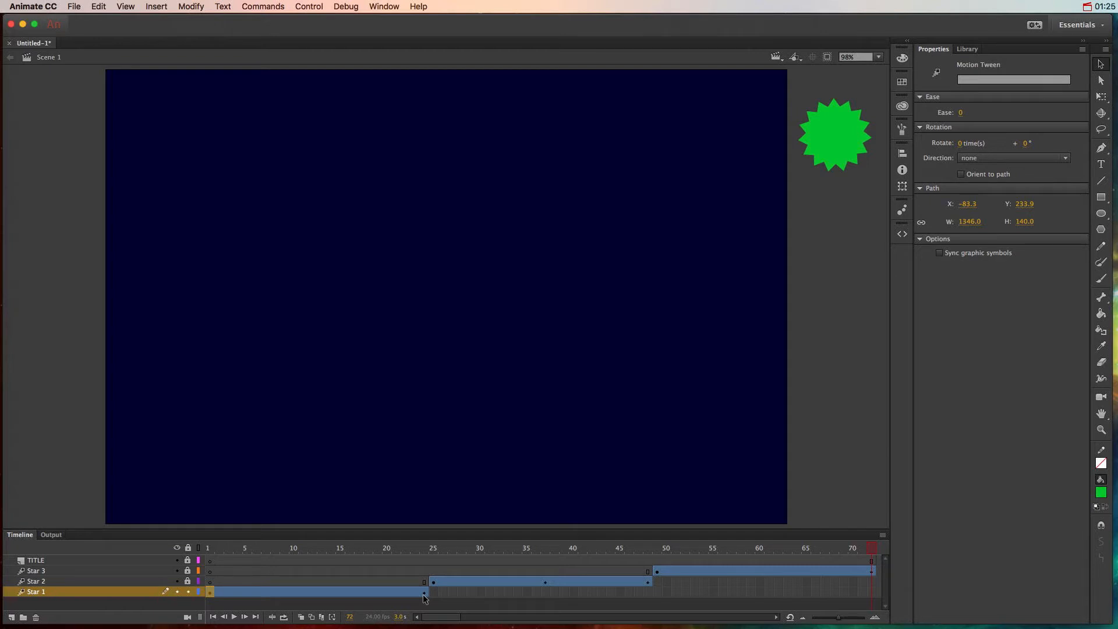
- Select the end of the Star 1 tween span to extend it to frame 60
left_click(882, 534)
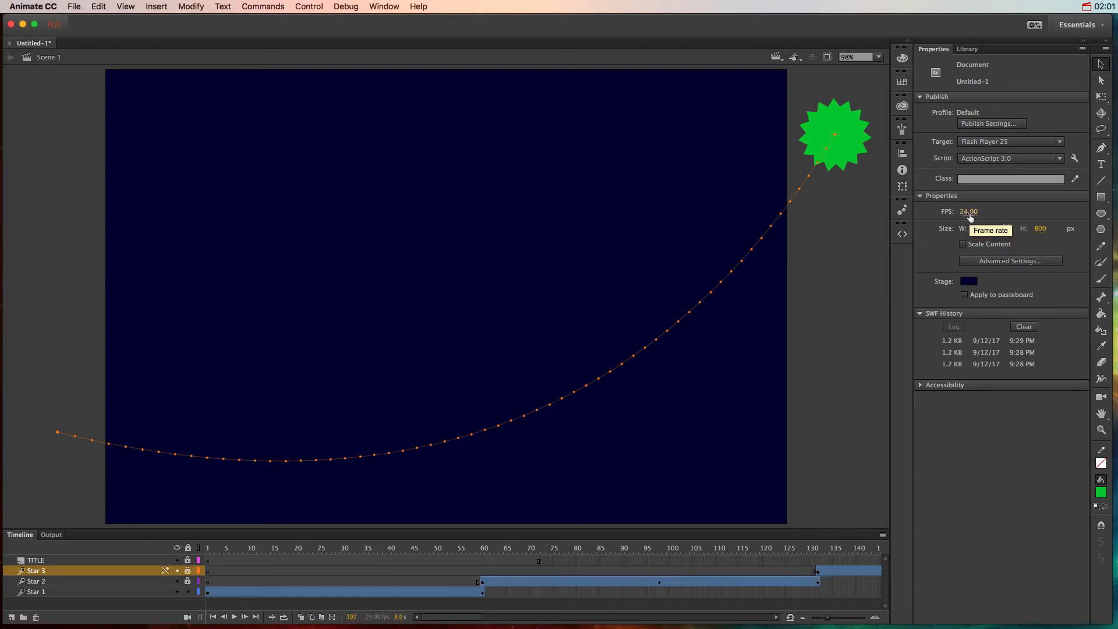
mouse_move(646, 465)
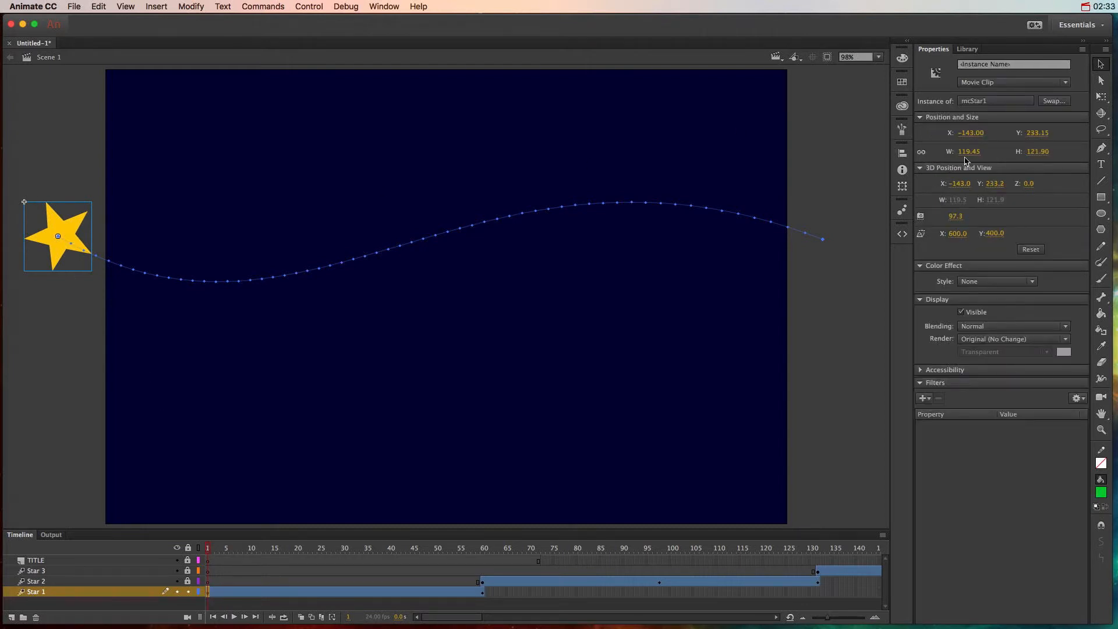
mouse_move(1036, 152)
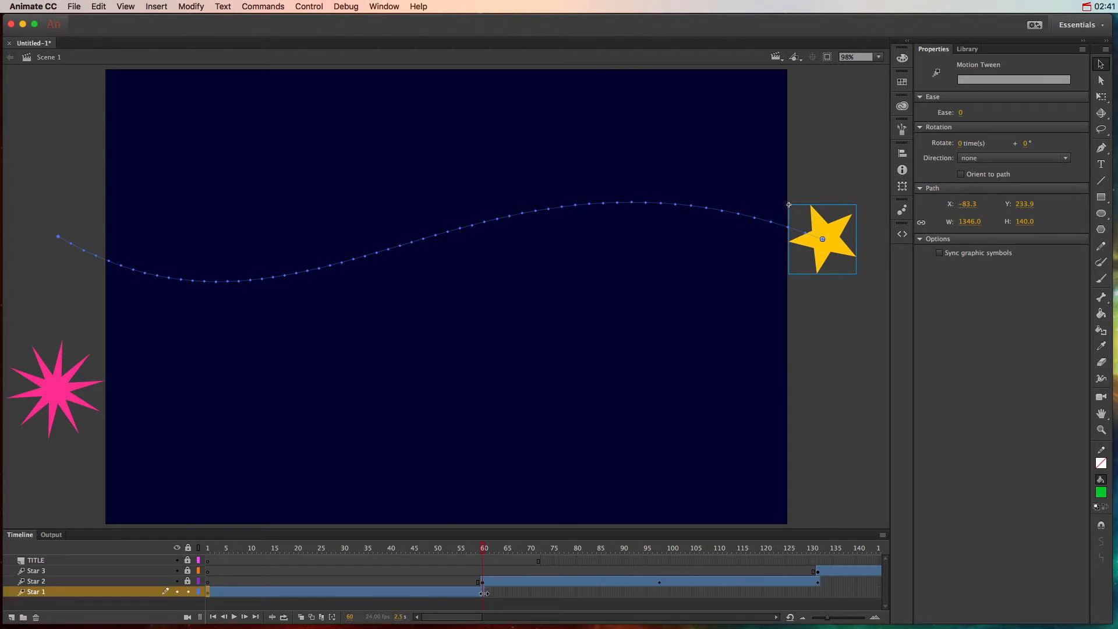
mouse_move(789, 350)
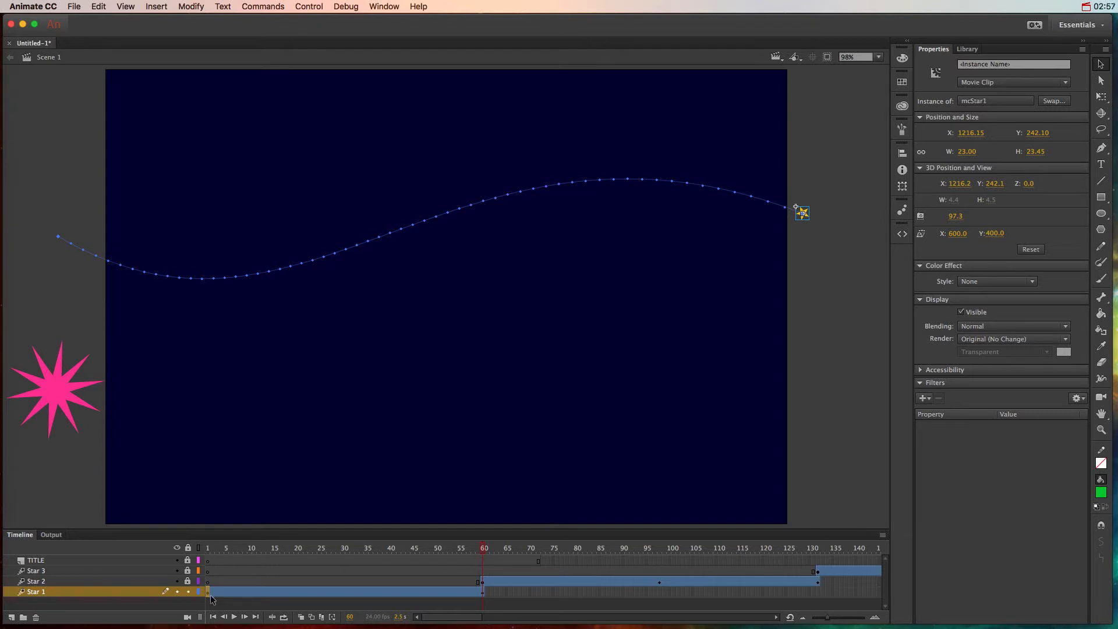
mouse_move(278, 598)
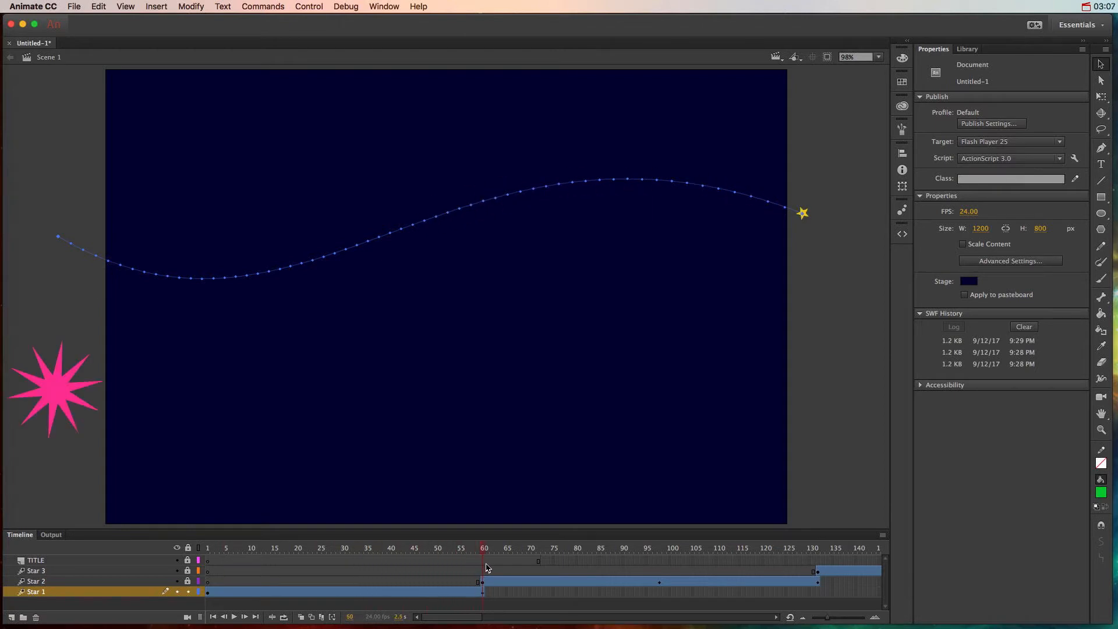
- Scale Star 1 small at frame 17, large again at frame 40, and check it shrinks by frame 60
left_click(416, 548)
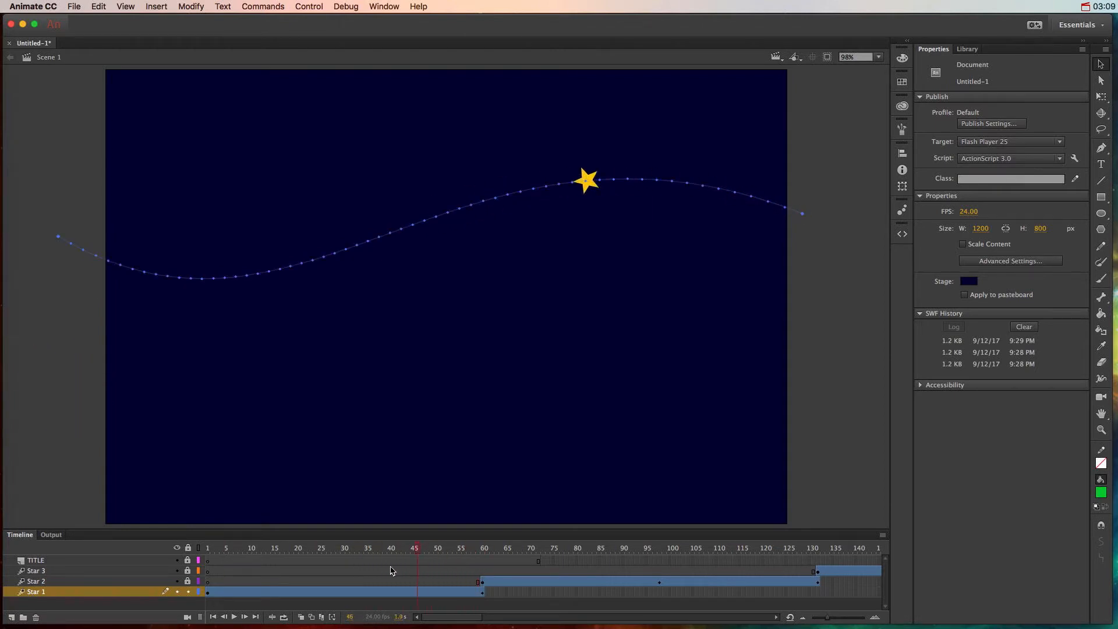
left_click(282, 548)
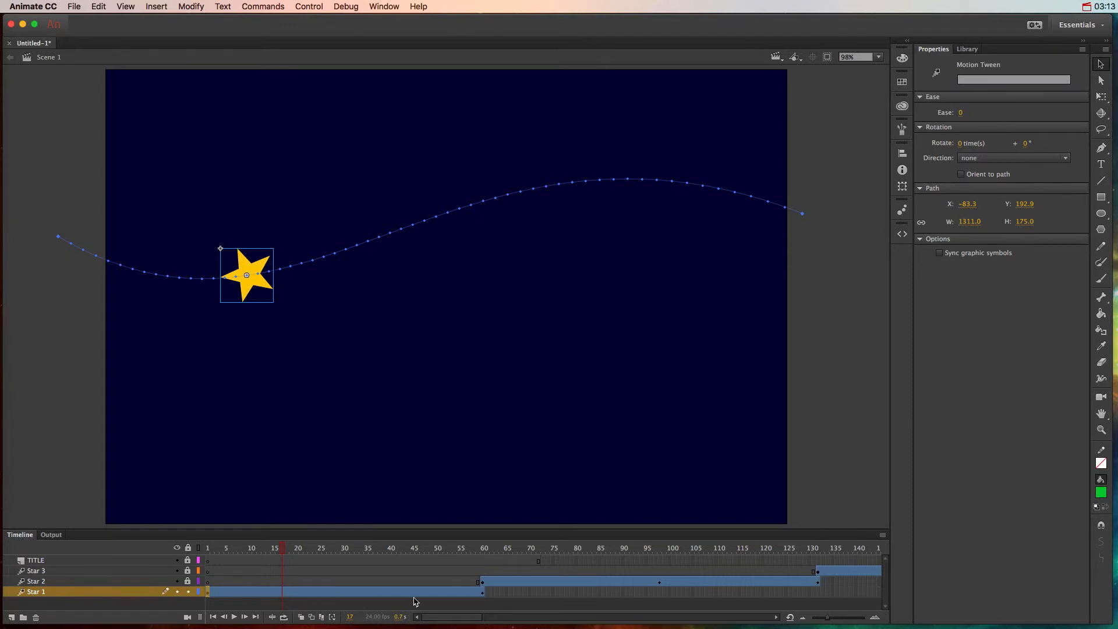
mouse_move(297, 248)
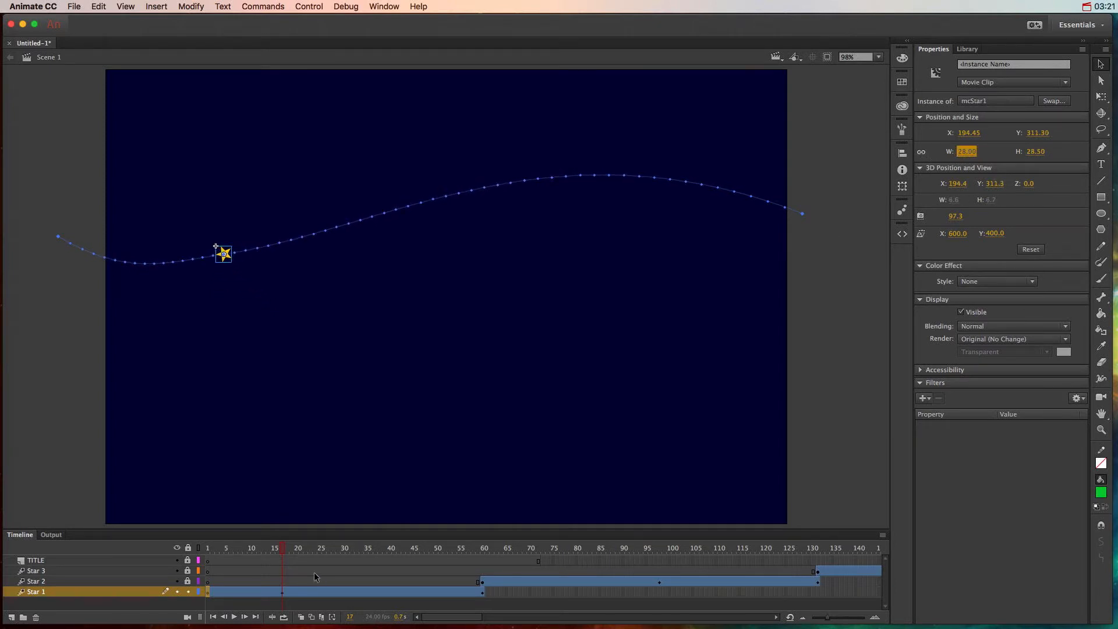
left_click(390, 548)
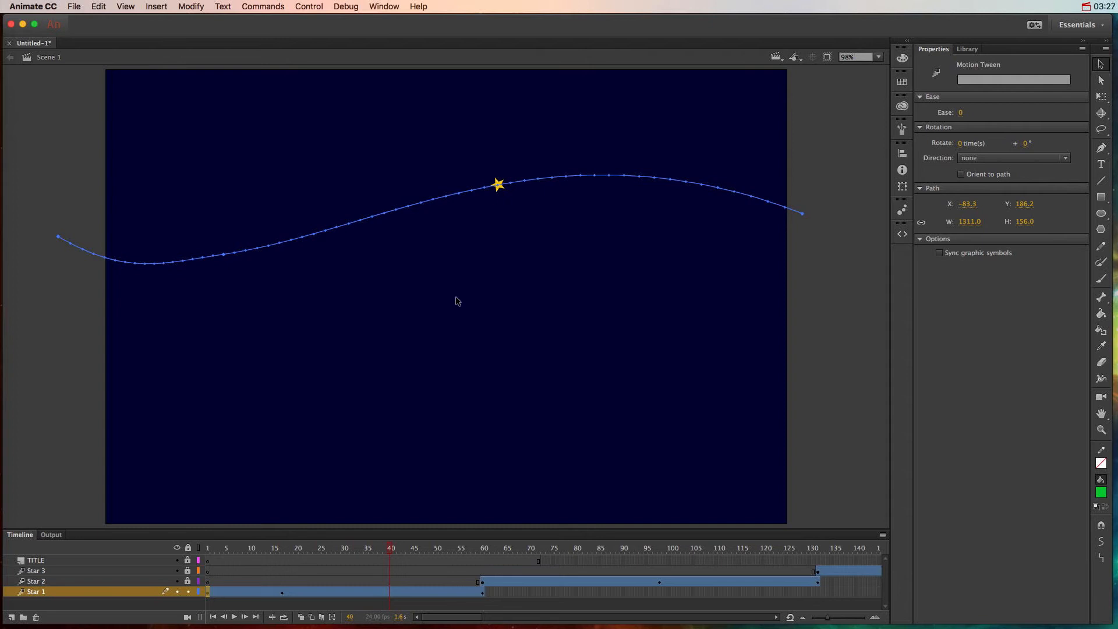
left_click(497, 184)
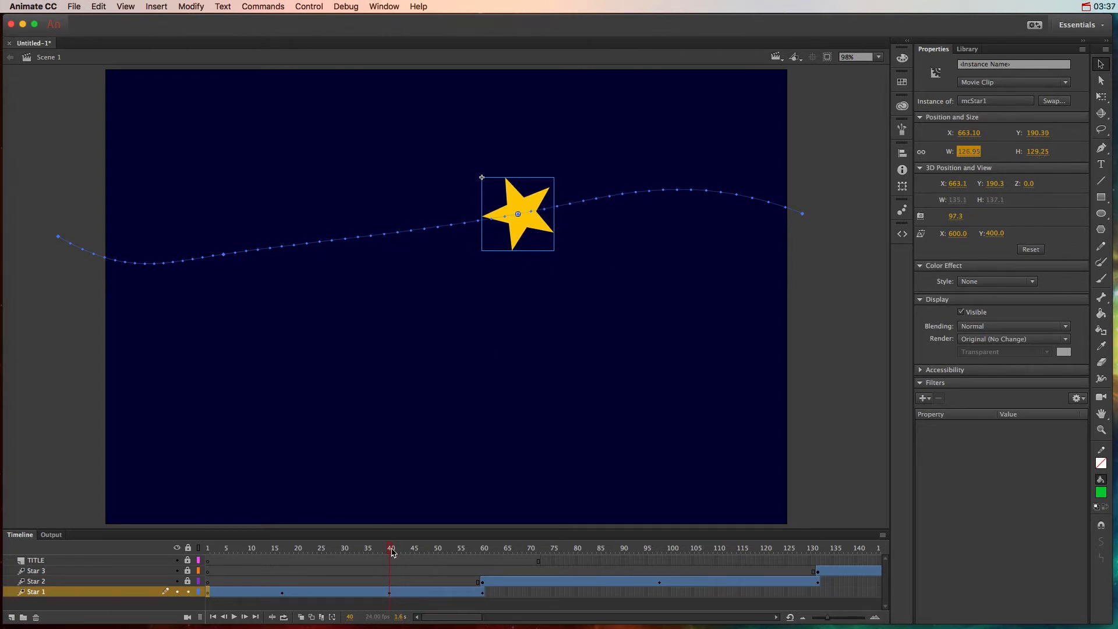
left_click(207, 547)
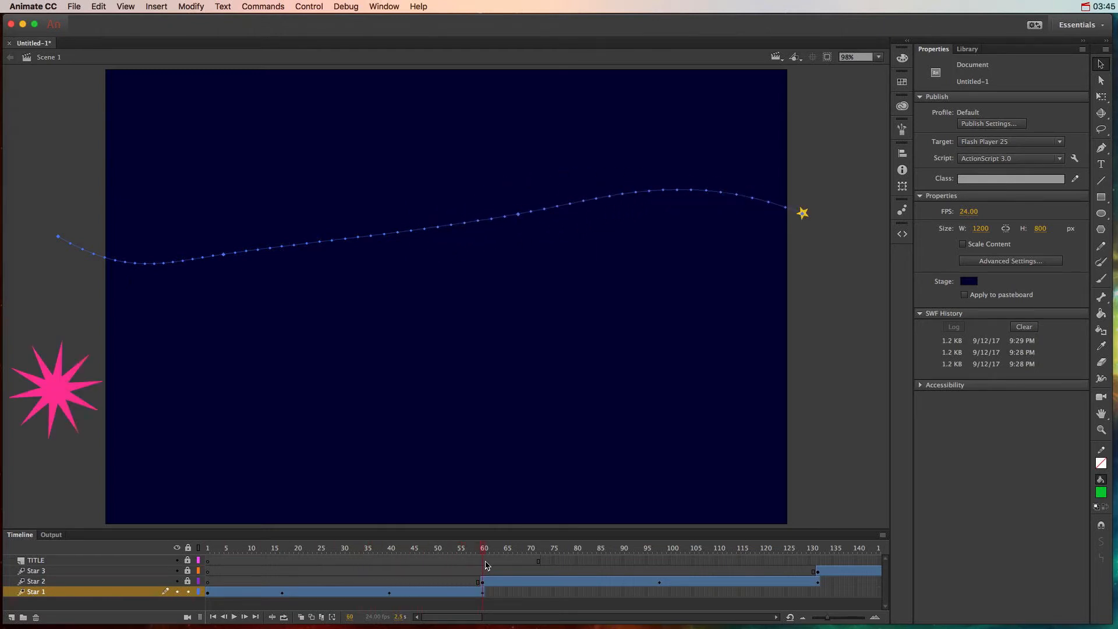
left_click(802, 212)
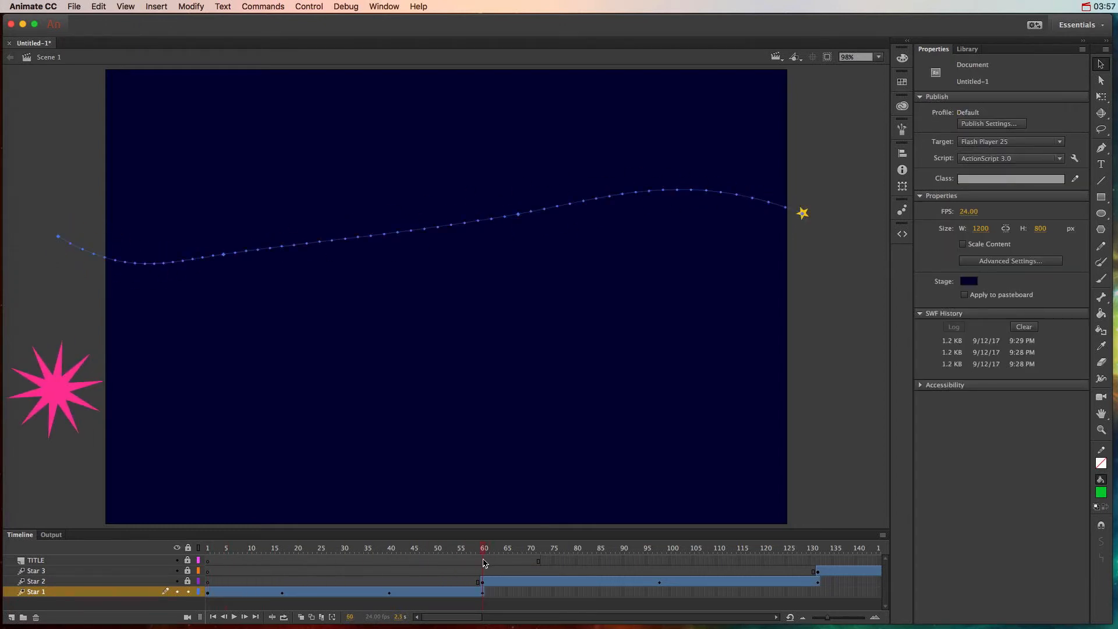
- Give the pink Star 2 instance a Tint colour effect at 0% strength
left_click(36, 580)
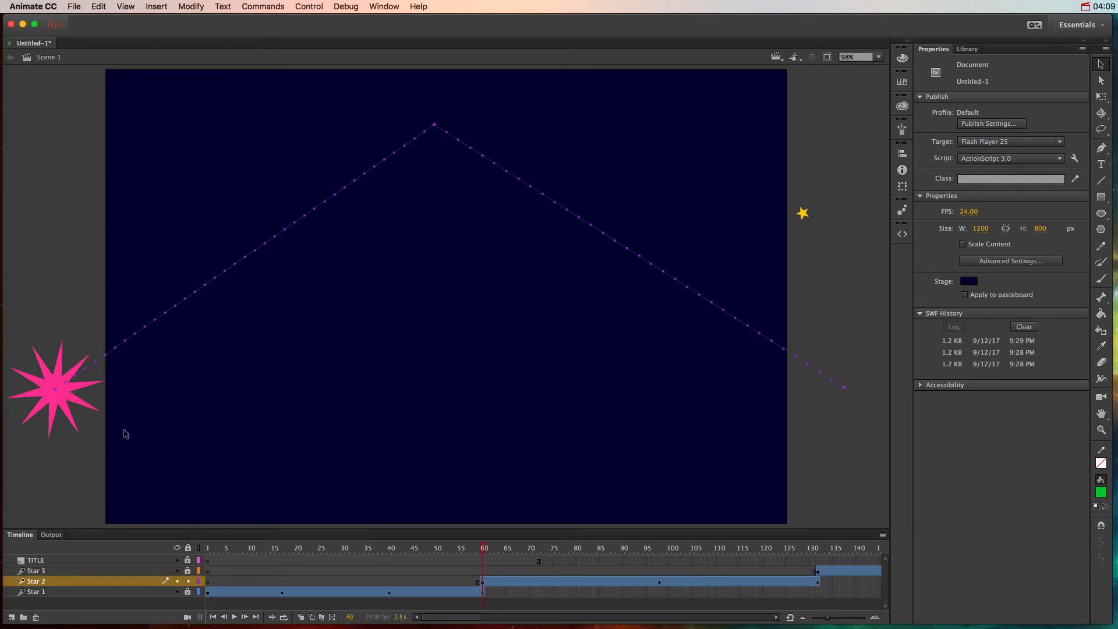
left_click(55, 389)
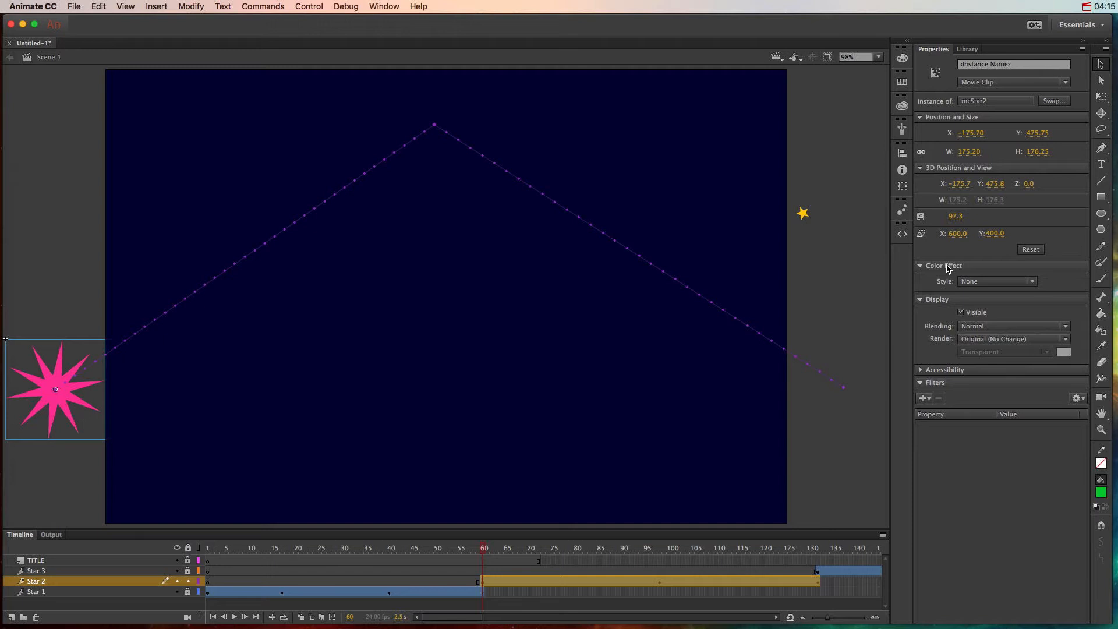
left_click(997, 280)
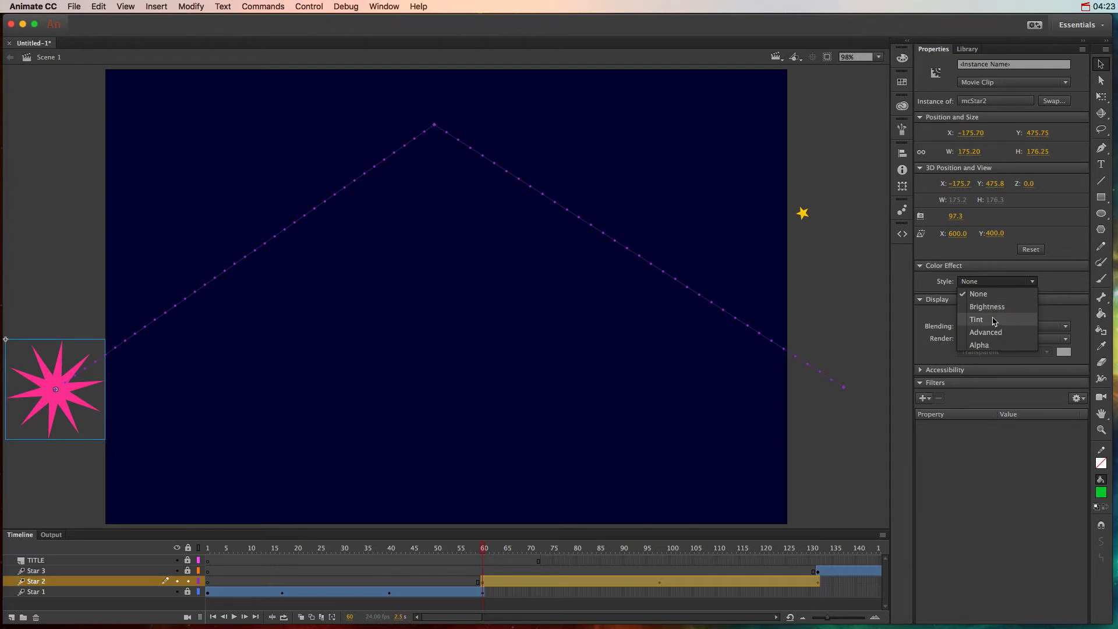
mouse_move(990, 322)
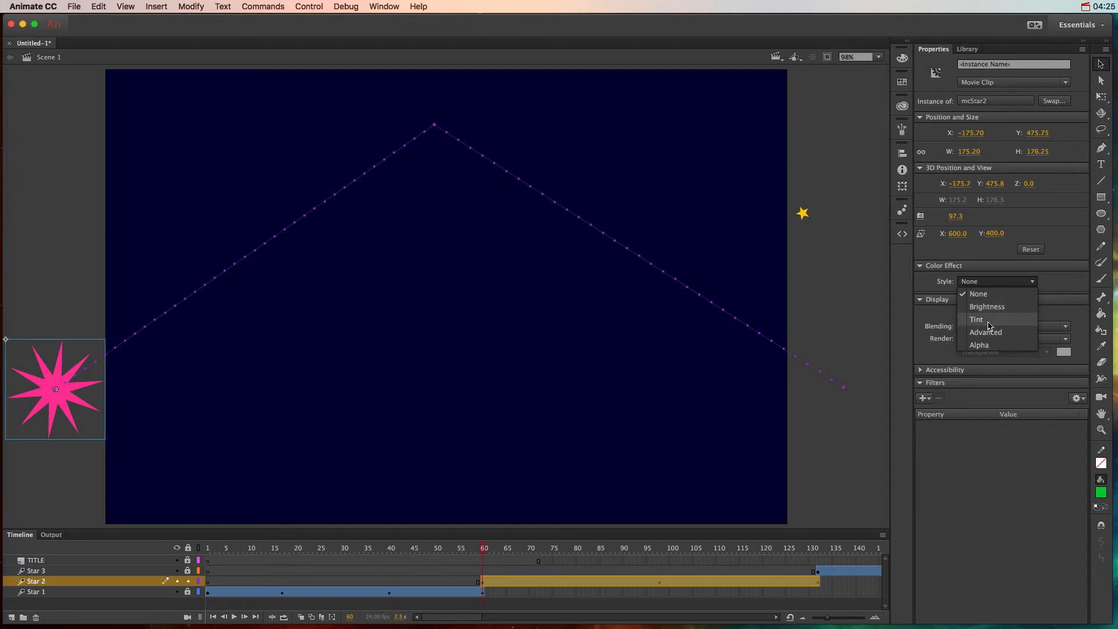
mouse_move(980, 349)
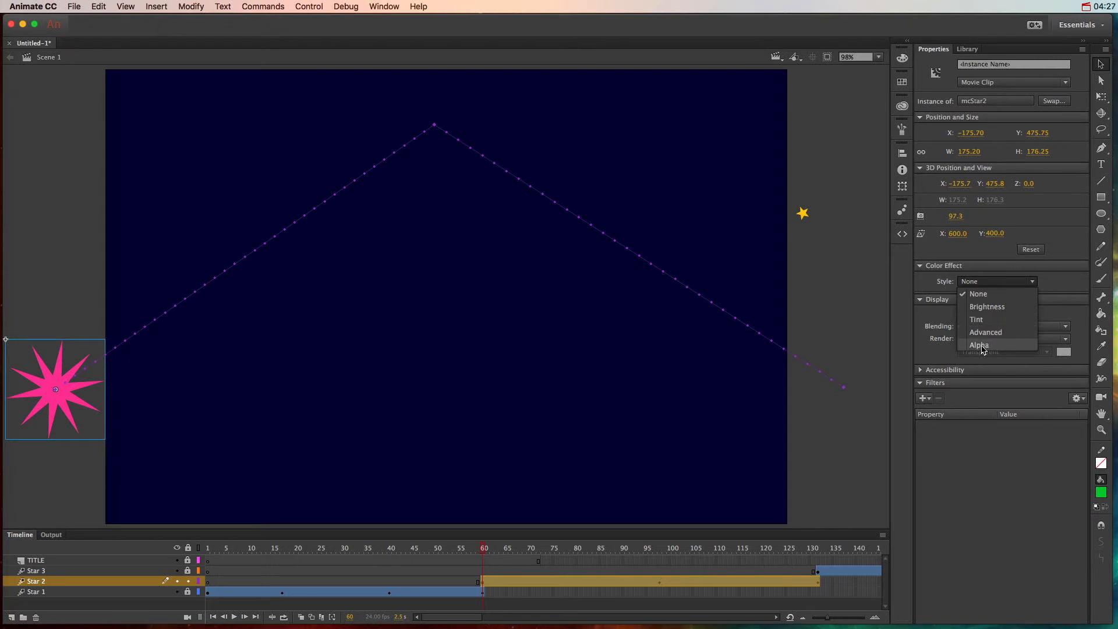
mouse_move(985, 332)
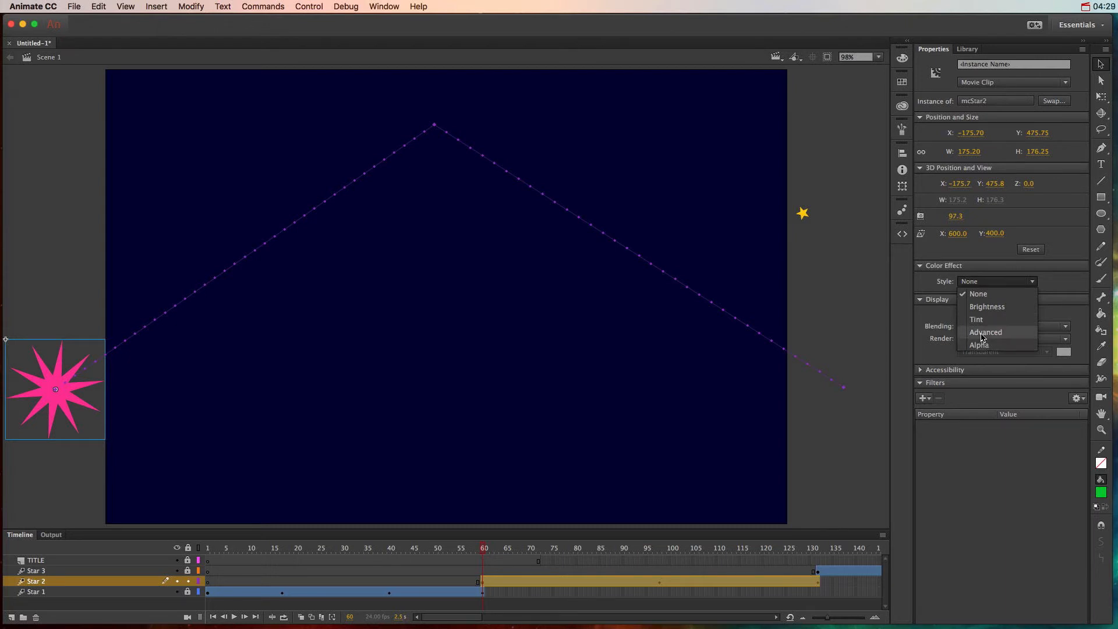
mouse_move(983, 320)
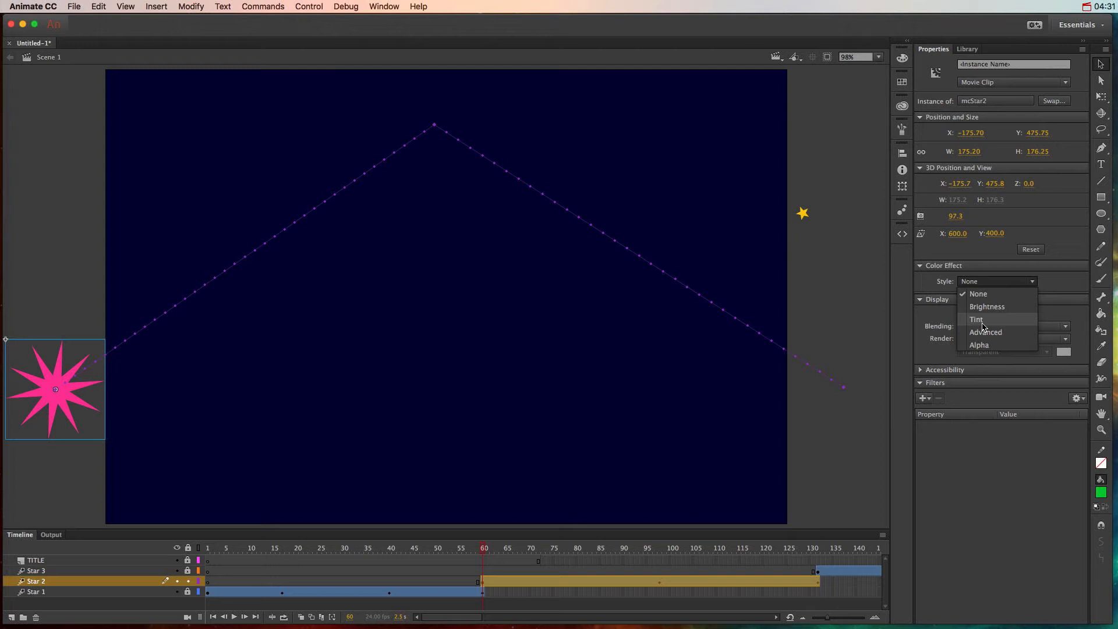
left_click(976, 319)
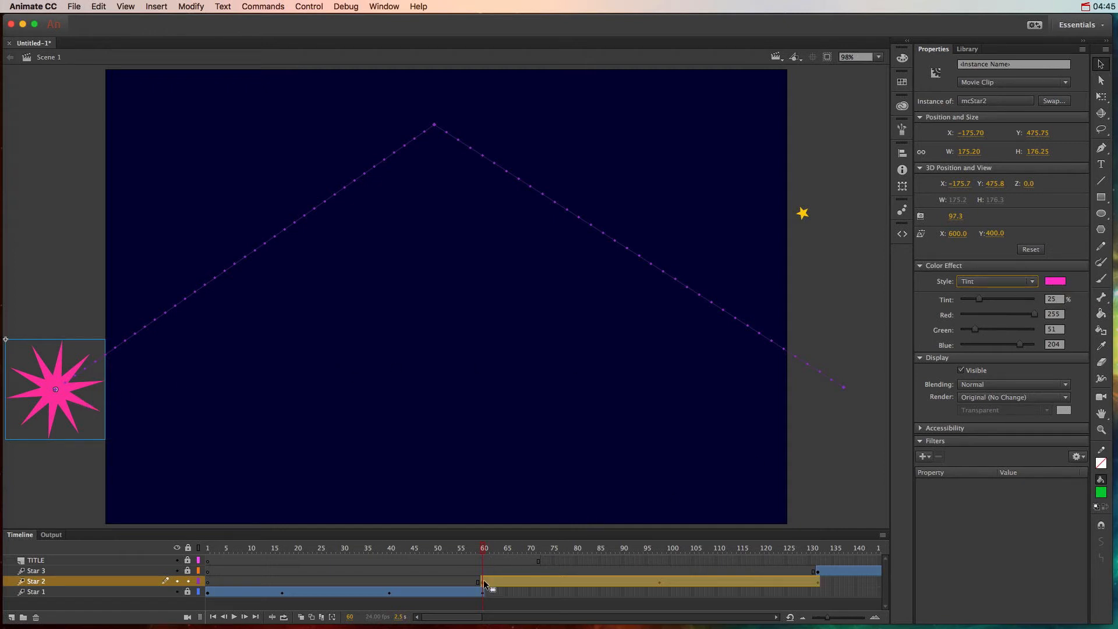
left_click_drag(979, 299, 976, 300)
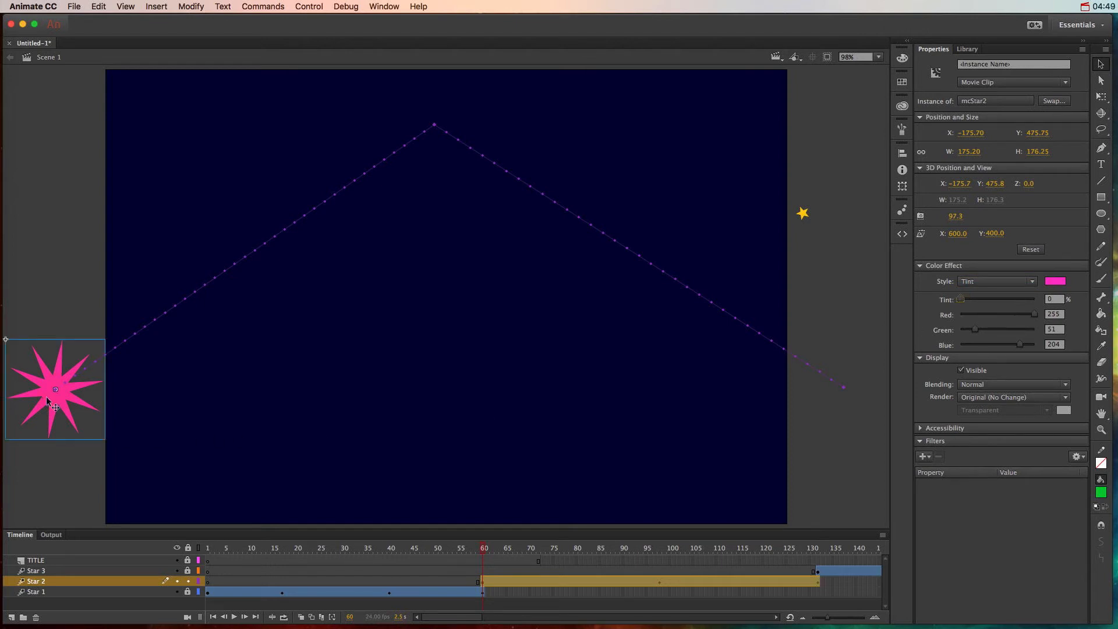
- Tint Star 2 blue at frame 79, then other colours at later frames of its tween
left_click(585, 547)
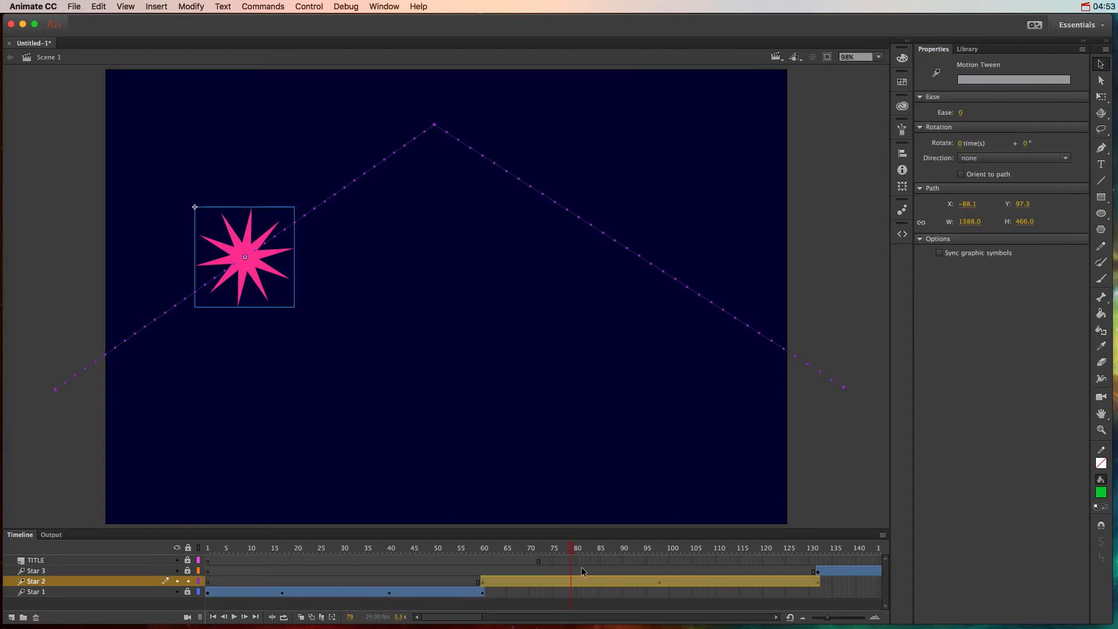
left_click(243, 256)
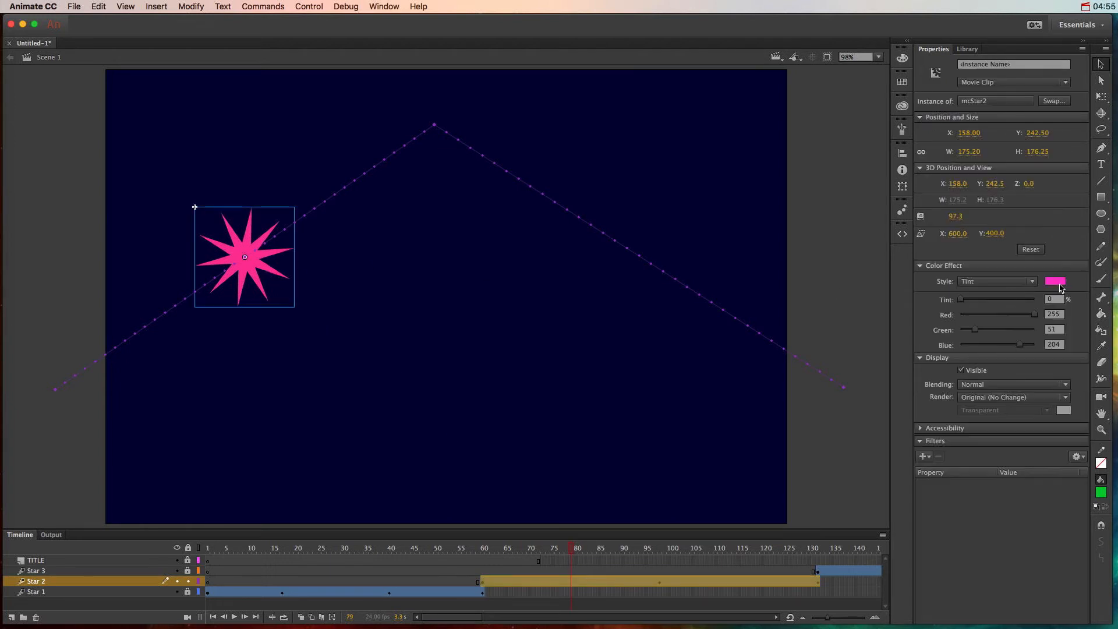
left_click(1055, 280)
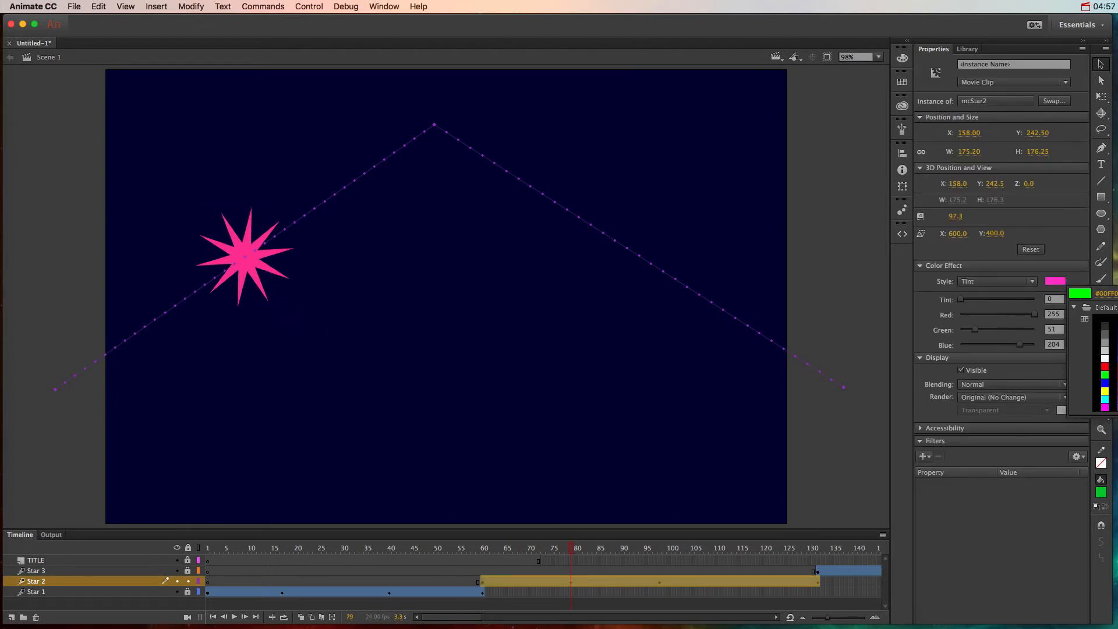
left_click(1103, 293)
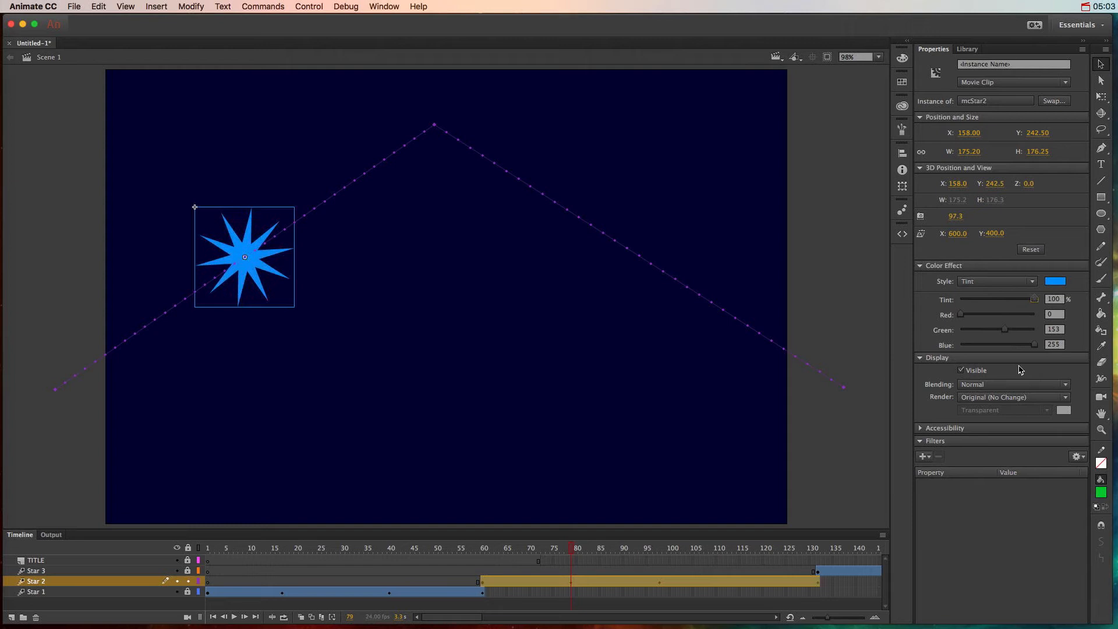
left_click(646, 547)
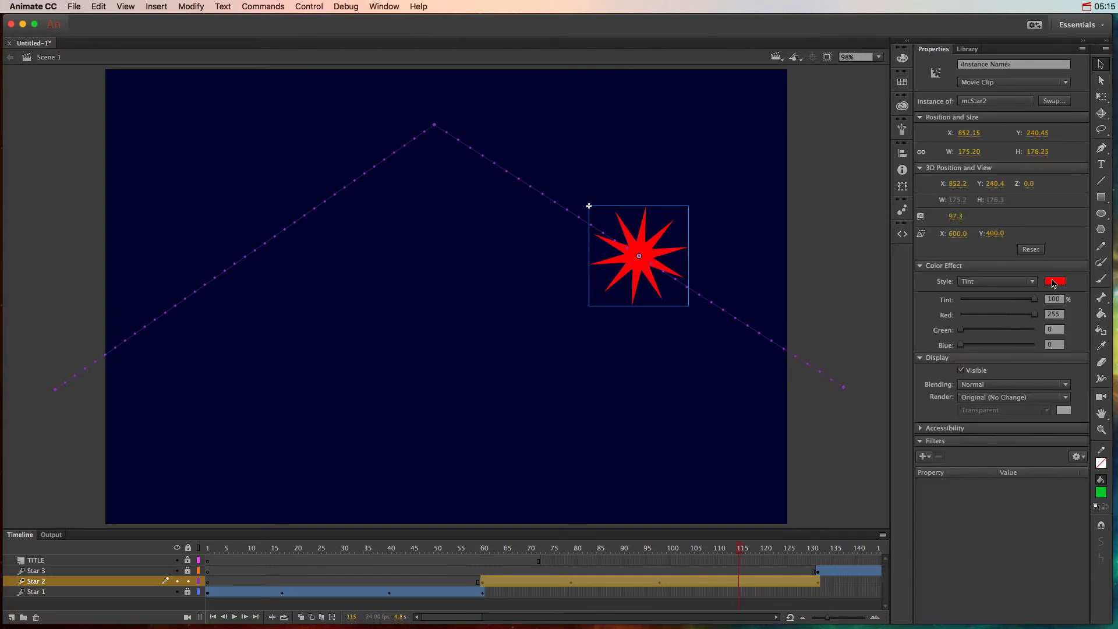
left_click(1056, 280)
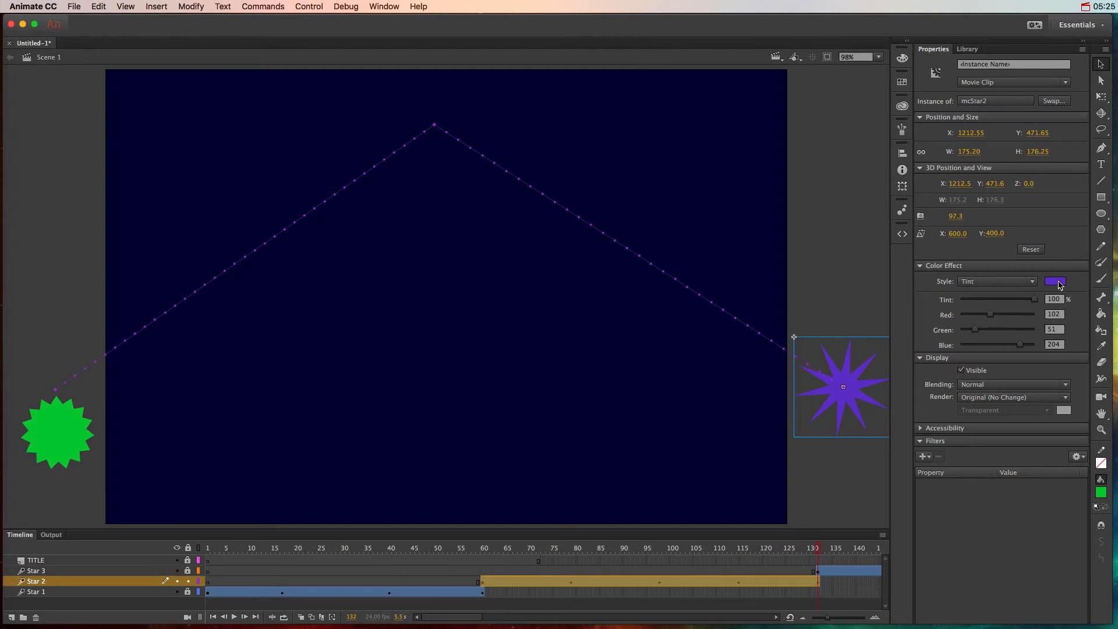
left_click(1055, 281)
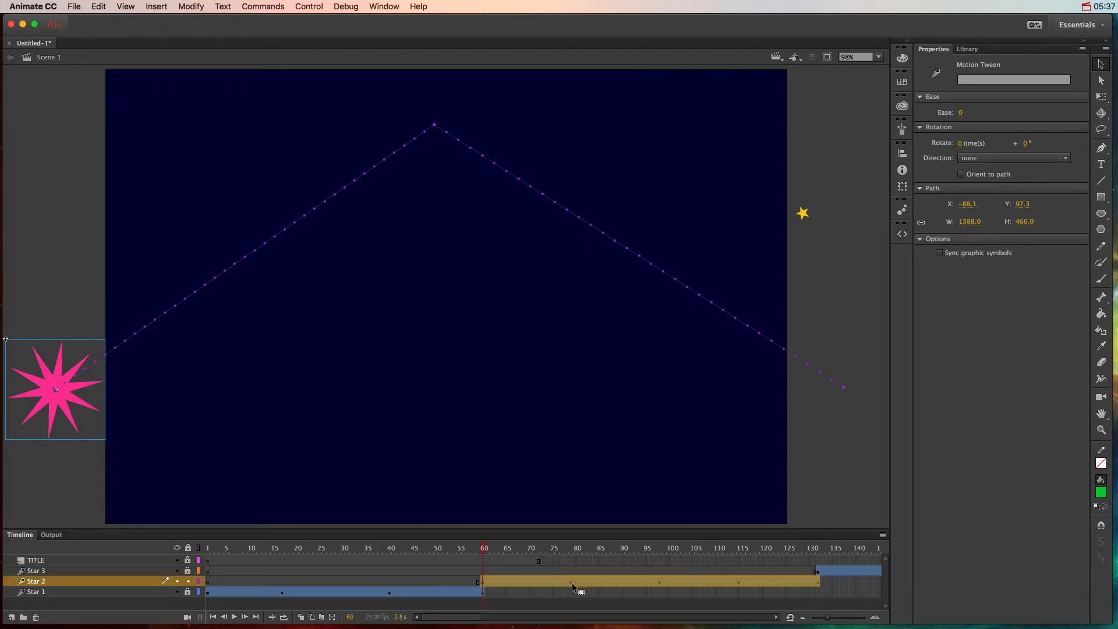
left_click(509, 548)
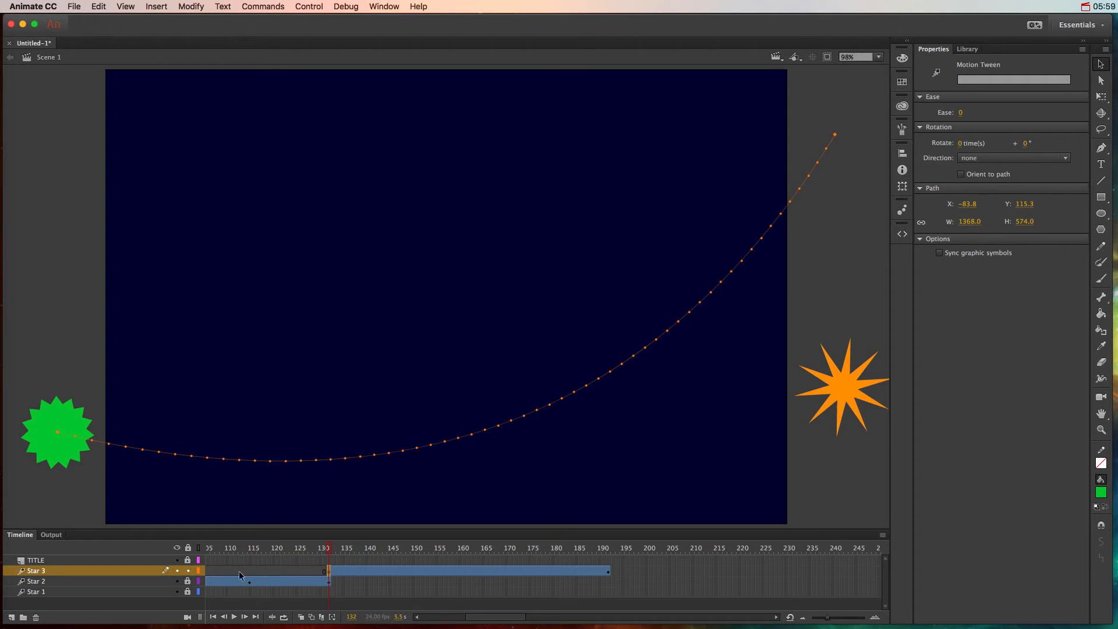
- Select the green Star 3 at the start of its tween
left_click(57, 432)
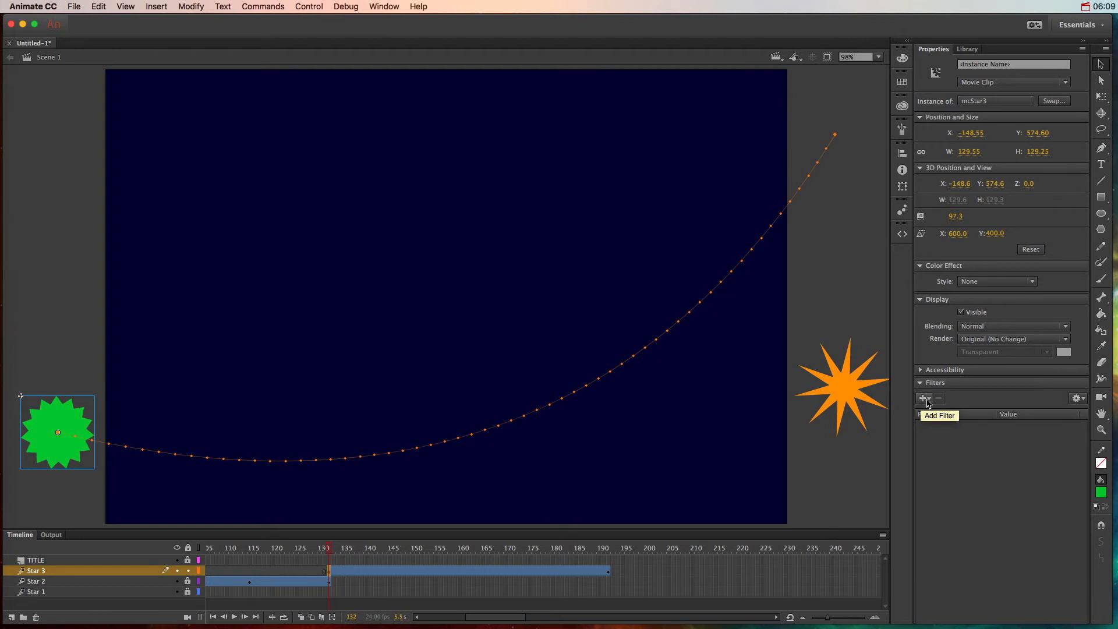
- Add a Blur filter to the green star and set Blur X to 33 midway along its tween
left_click(924, 398)
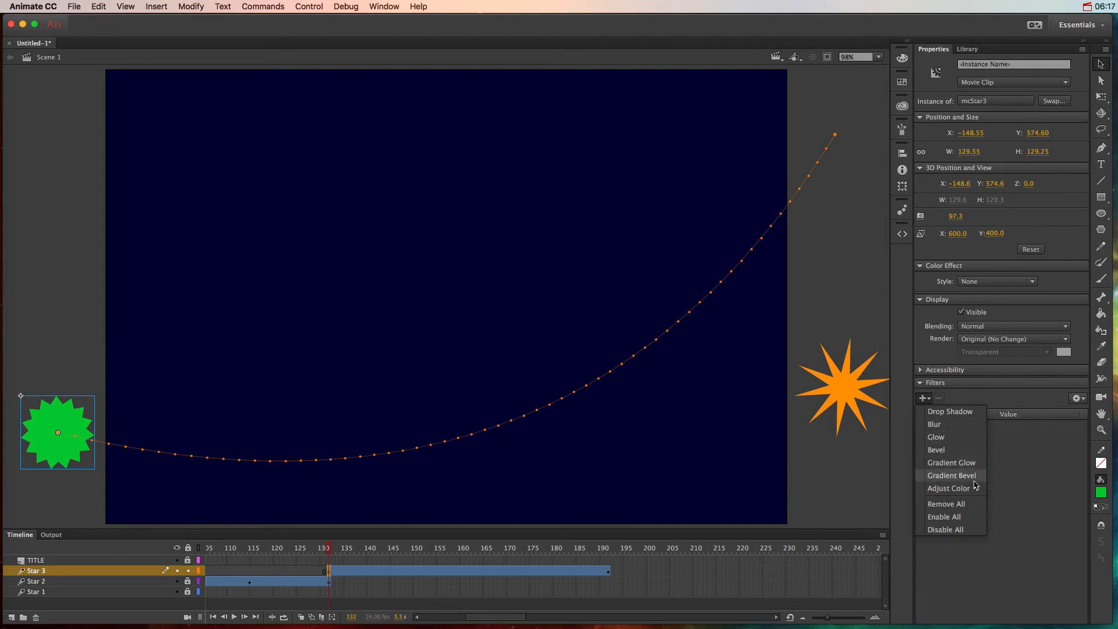
mouse_move(936, 450)
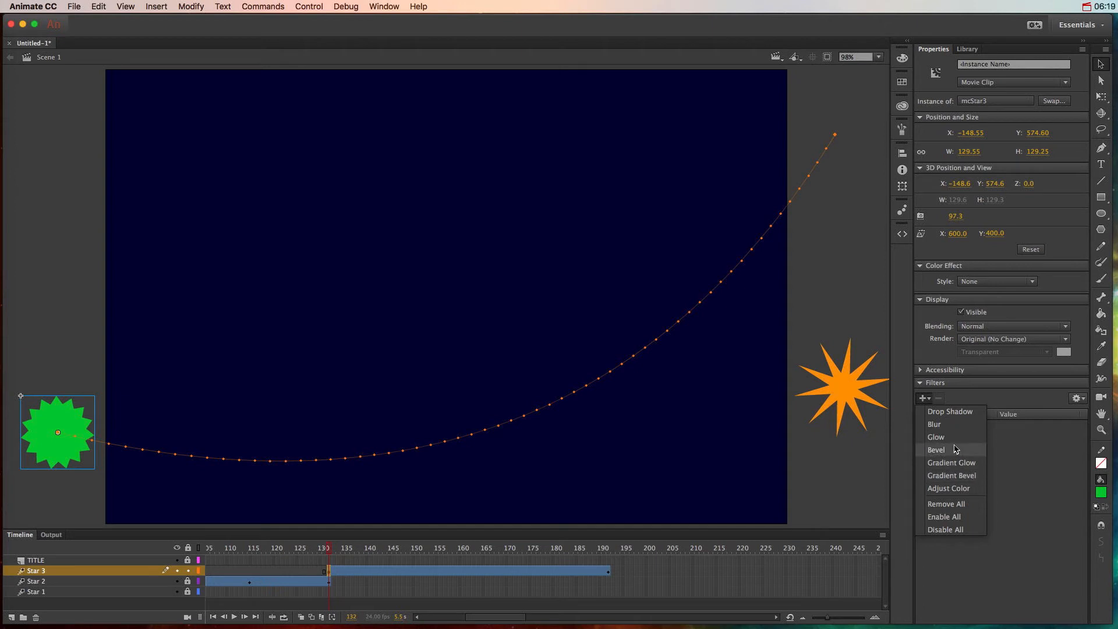
left_click(934, 424)
type("0")
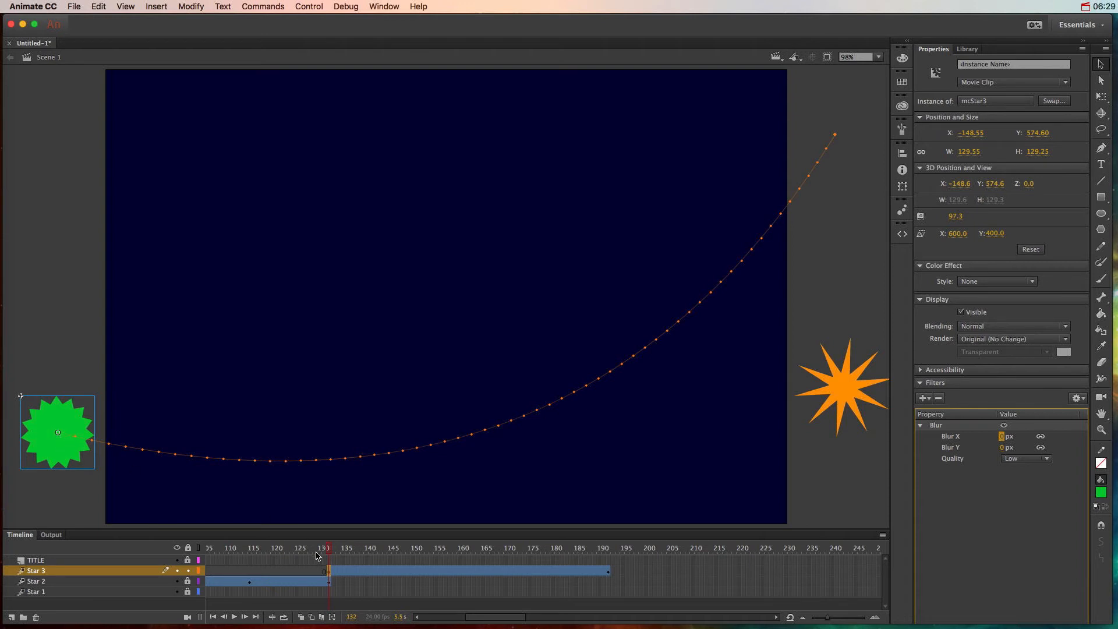
mouse_move(334, 575)
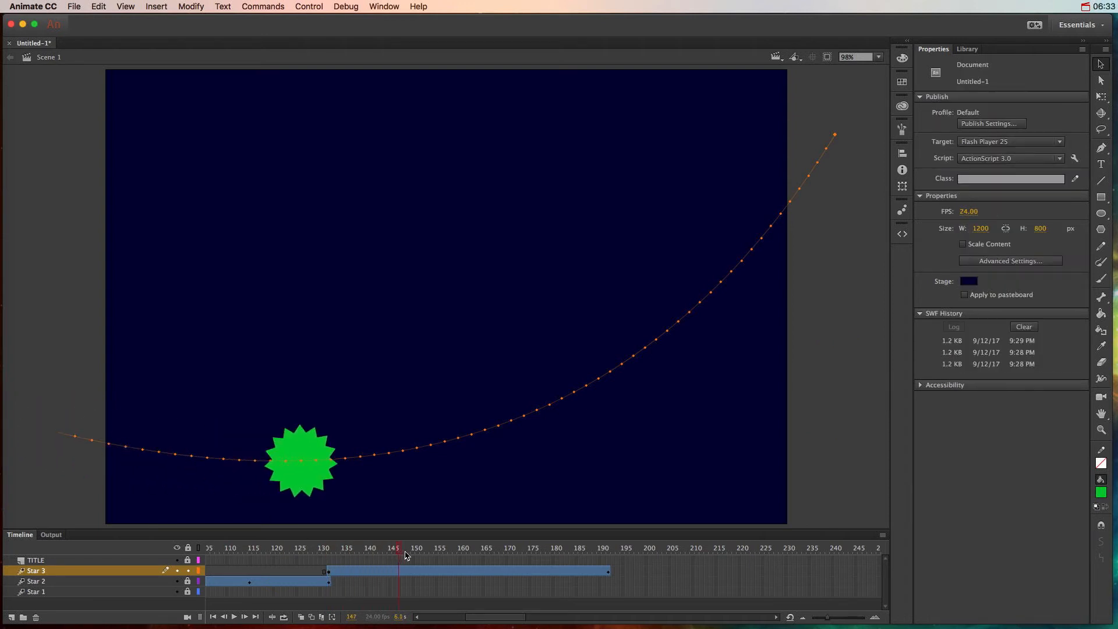
left_click(483, 547)
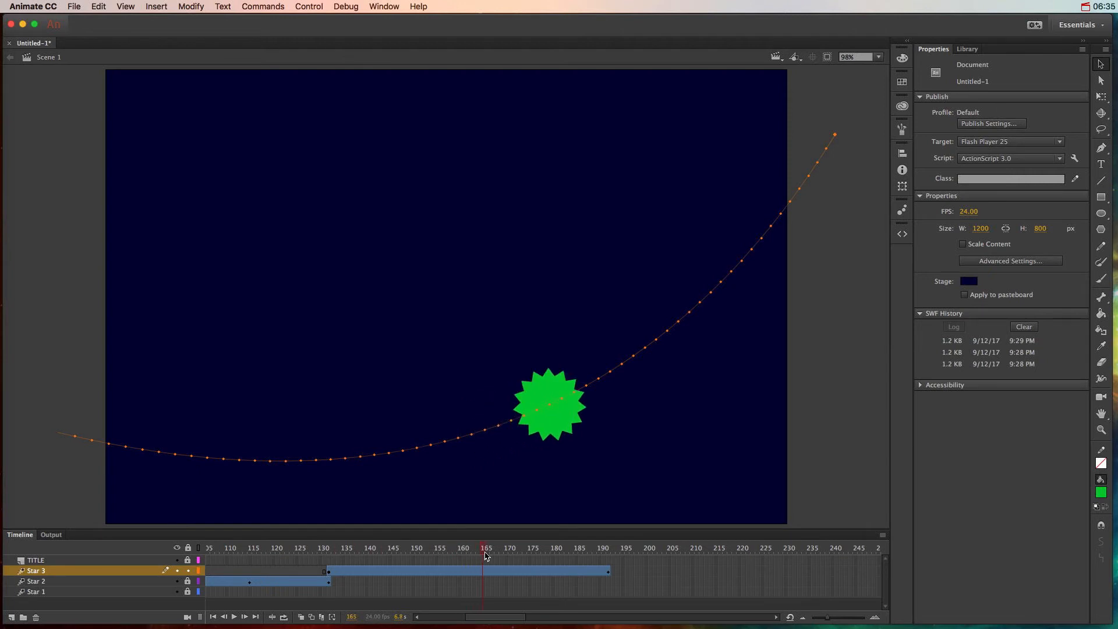
left_click(472, 547)
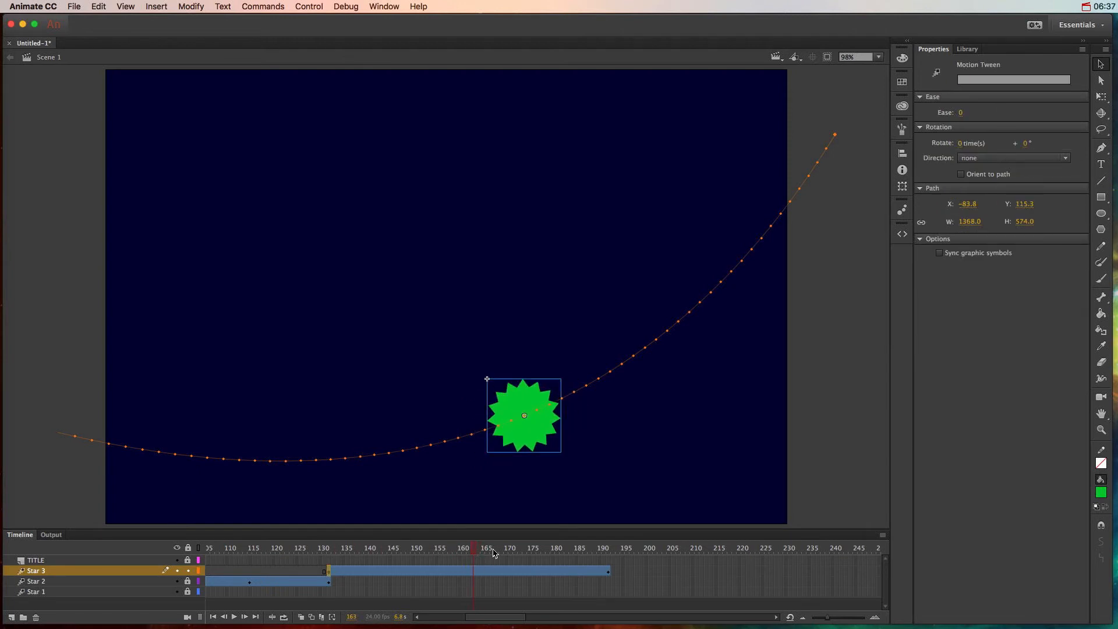
left_click(523, 414)
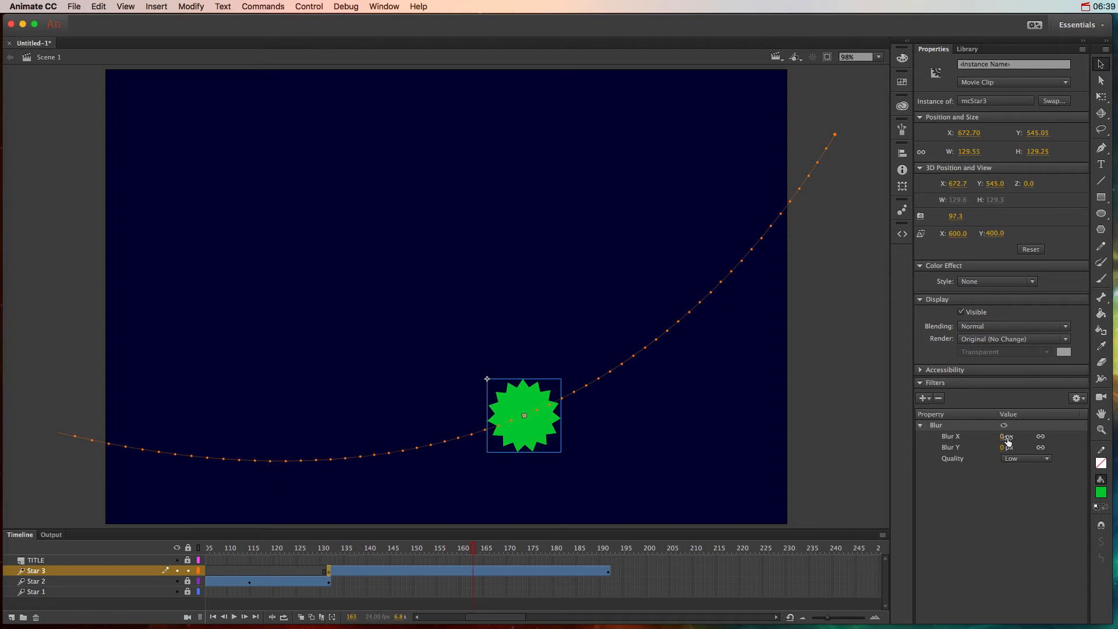
type("33")
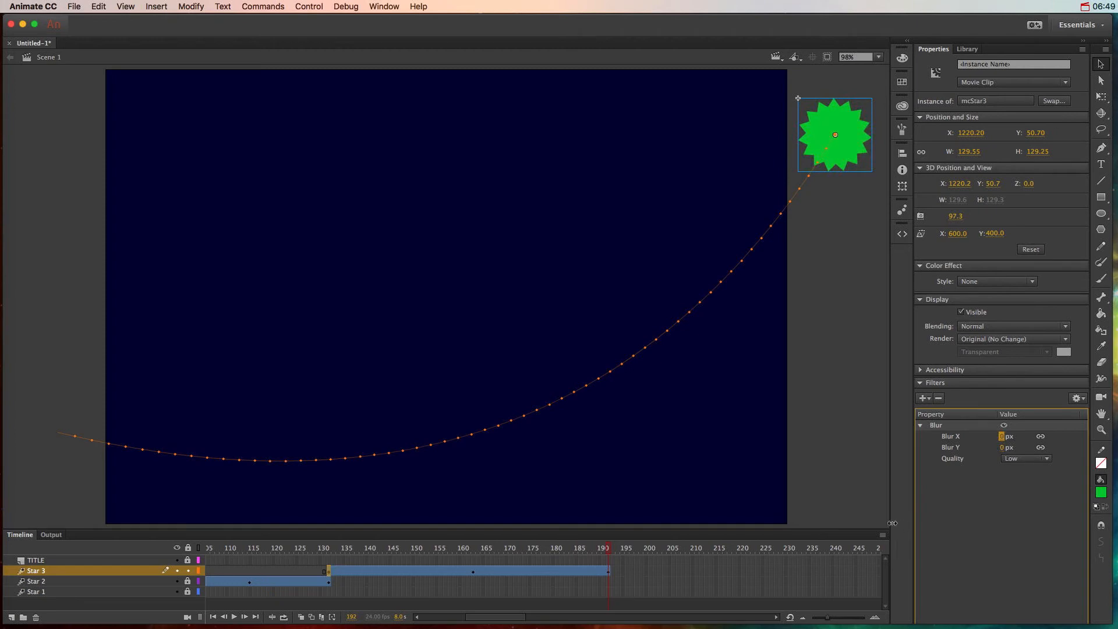
- Keep the blur at 0 px at the start and end frames of the Star 3 tween
left_click(328, 547)
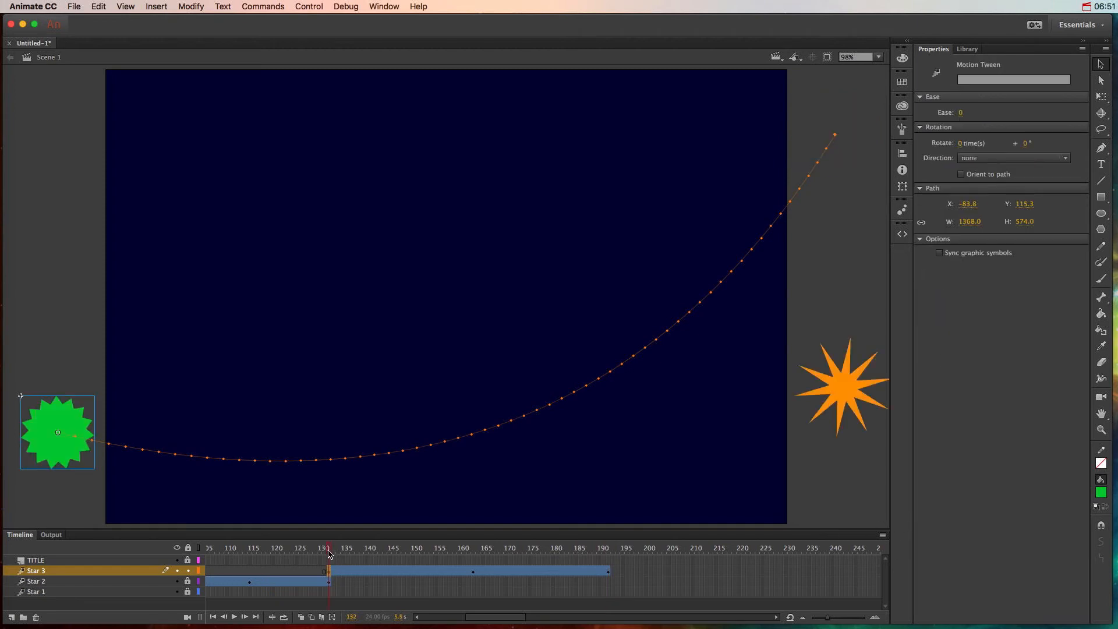
left_click(455, 547)
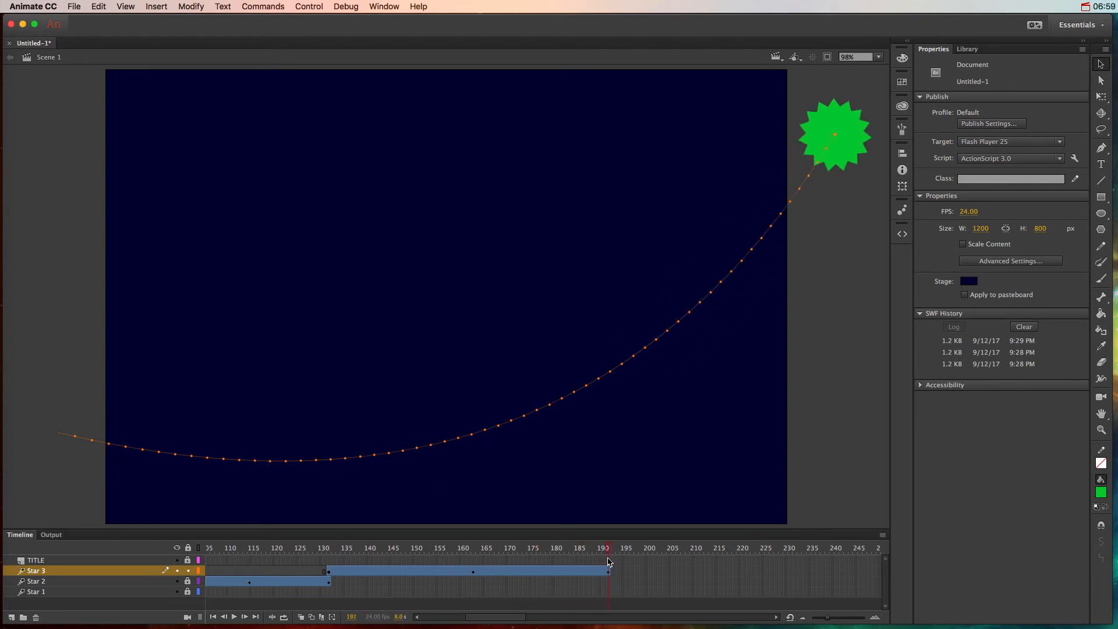
left_click(834, 135)
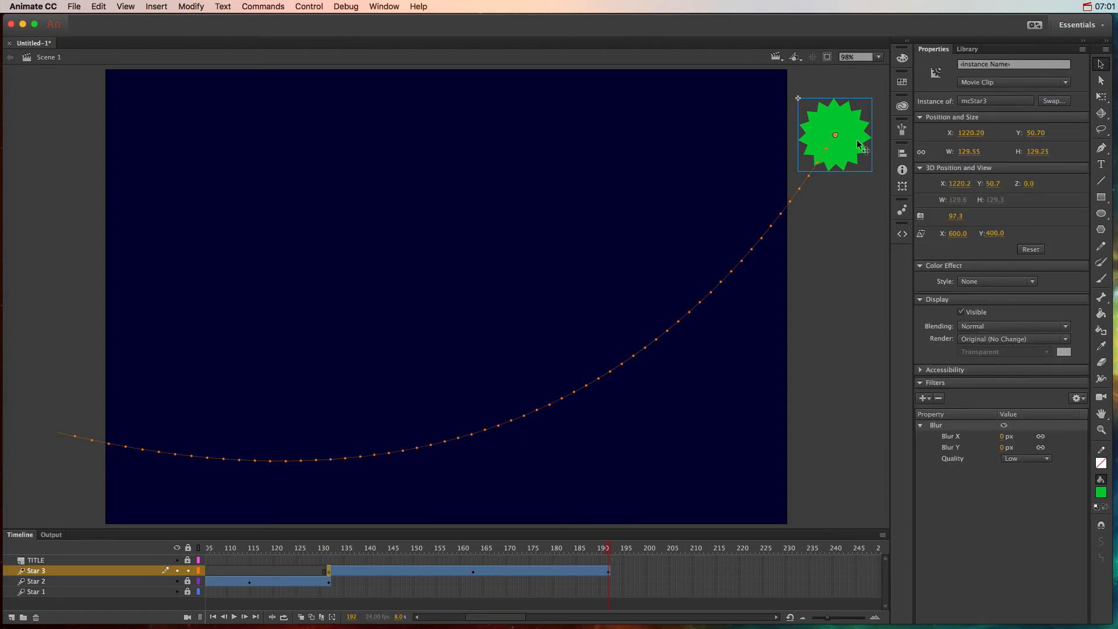
mouse_move(979, 277)
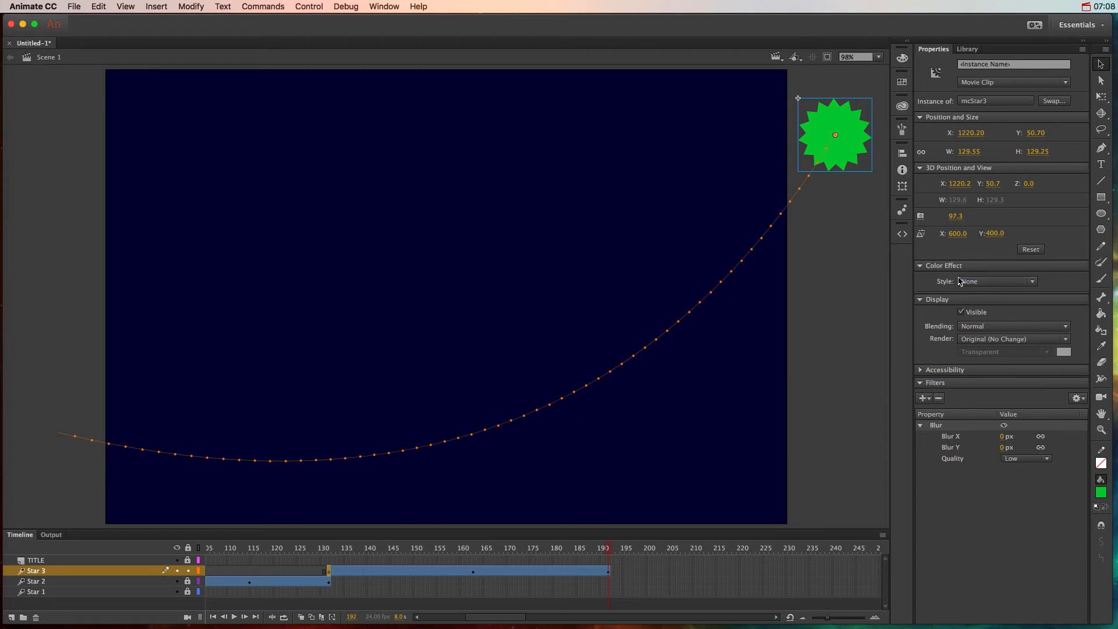
mouse_move(968, 152)
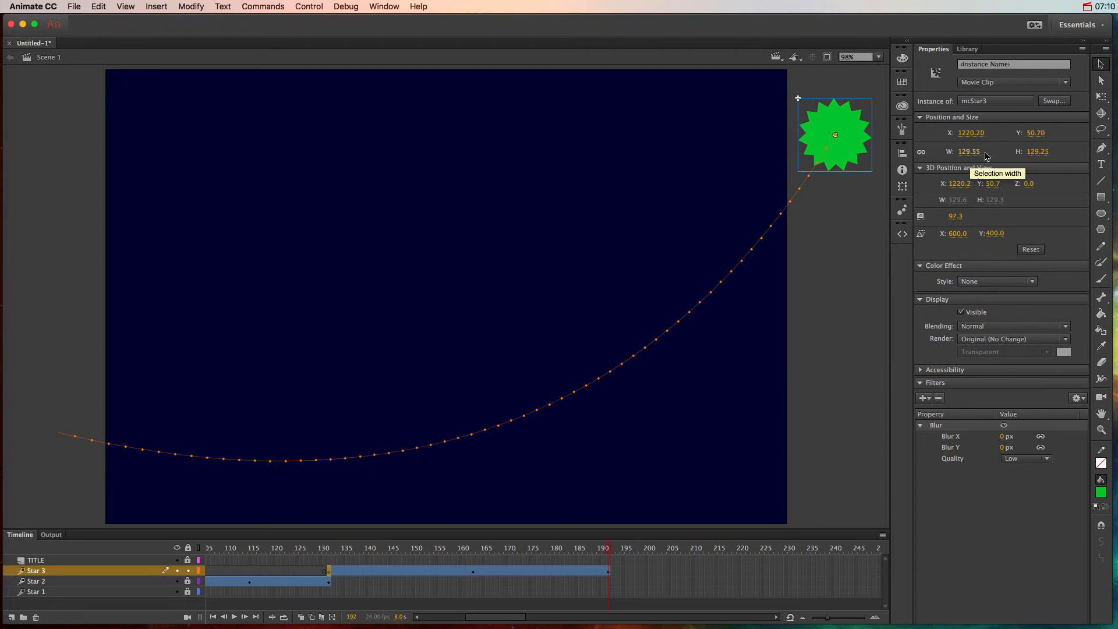
mouse_move(277, 476)
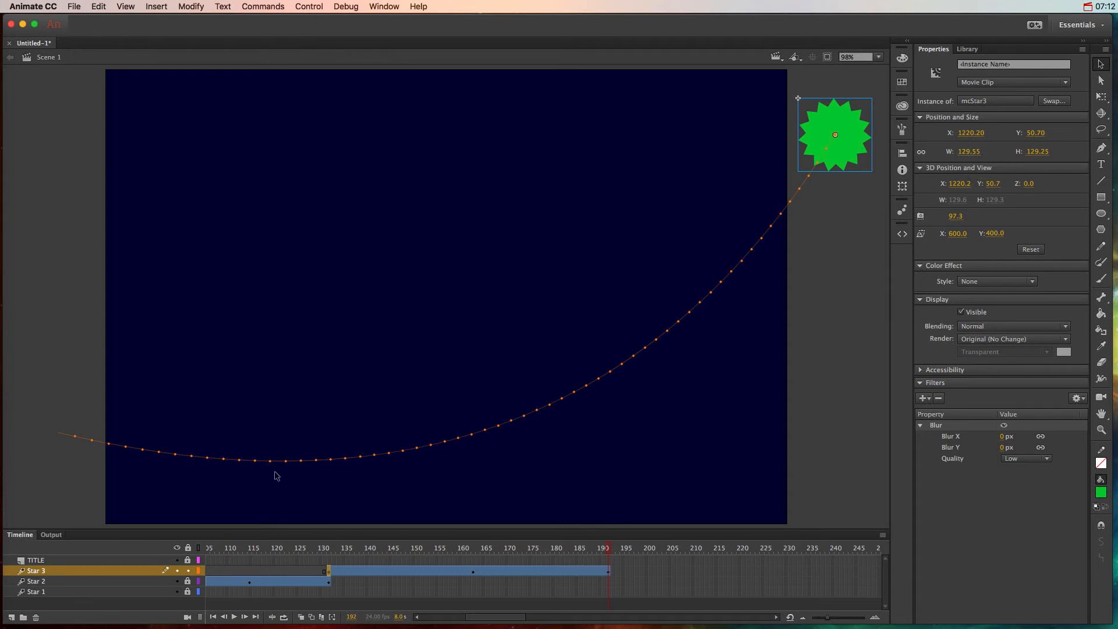
mouse_move(855, 179)
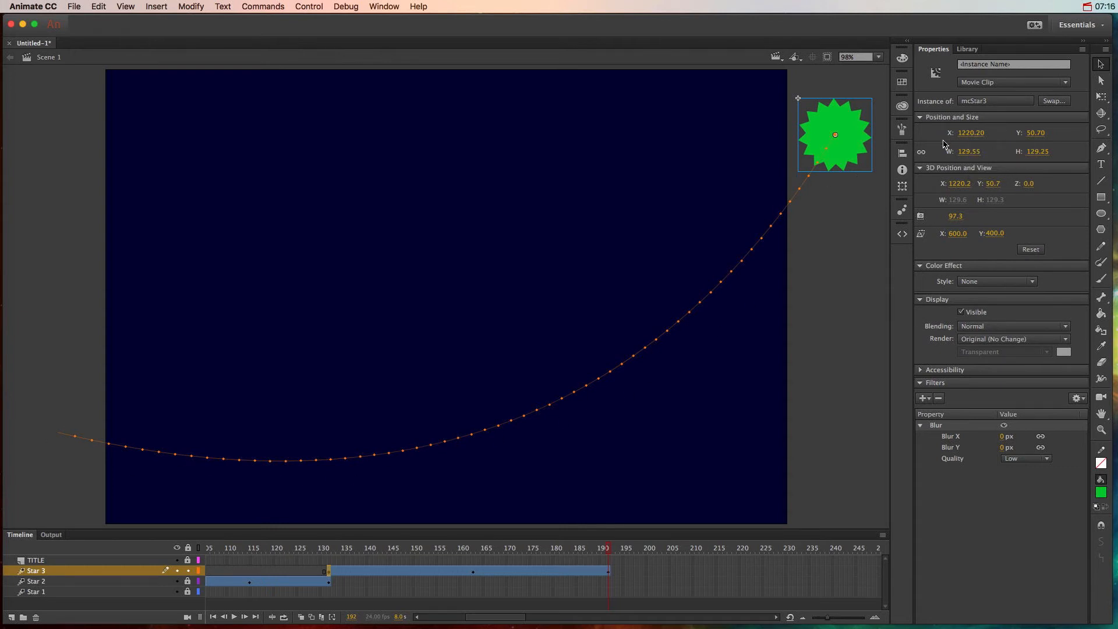
mouse_move(767, 228)
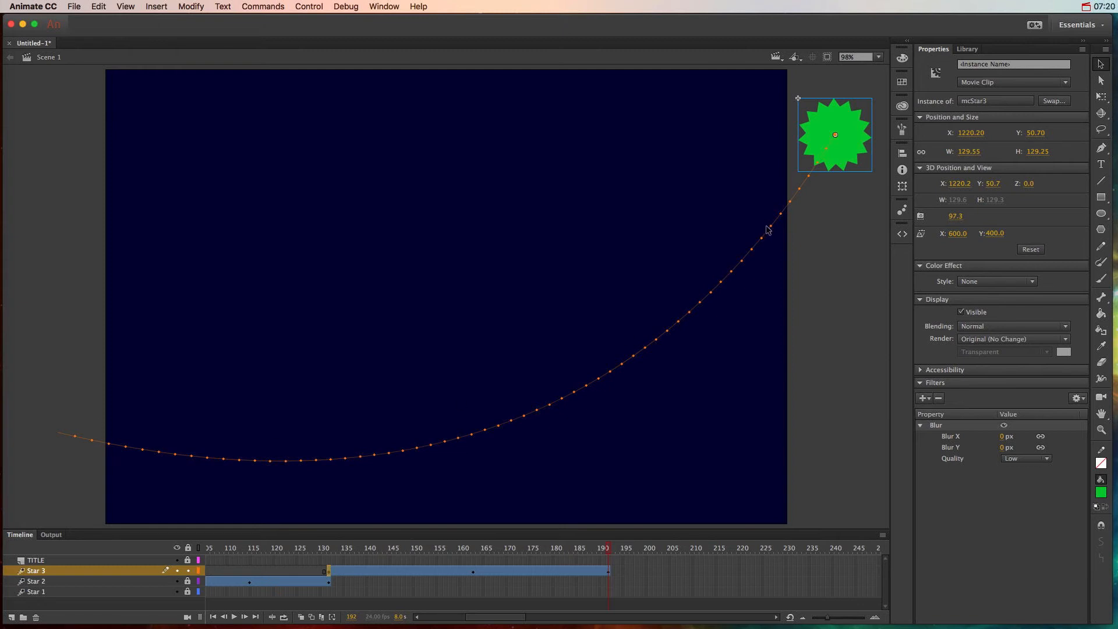
mouse_move(710, 395)
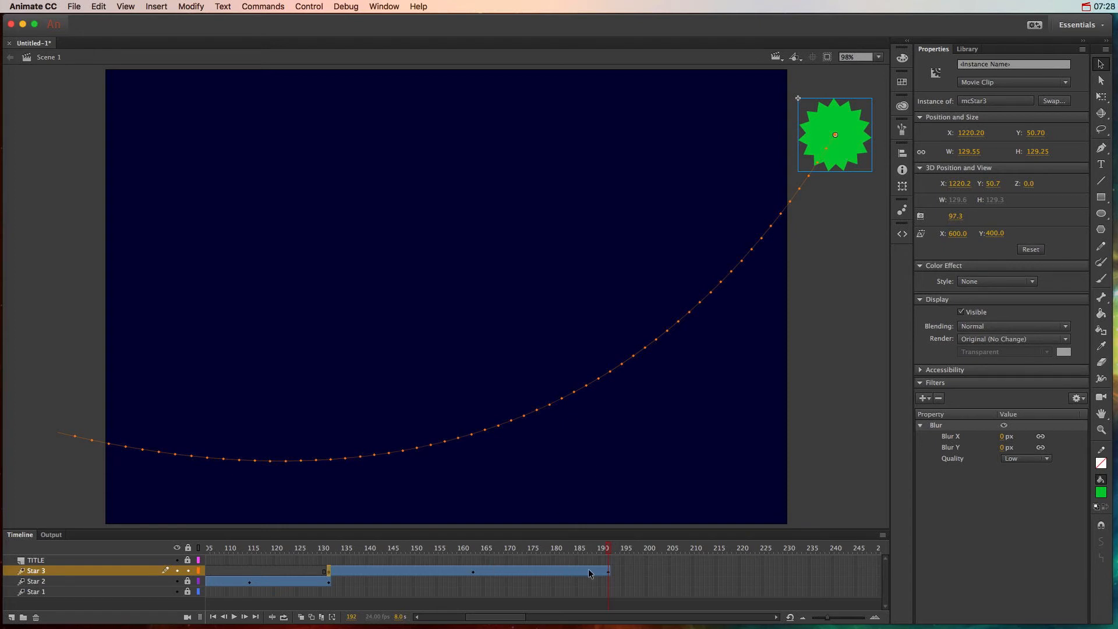
- Set the Star 3 tween's rotation direction to CCW and preview it near the path's end
left_click(606, 571)
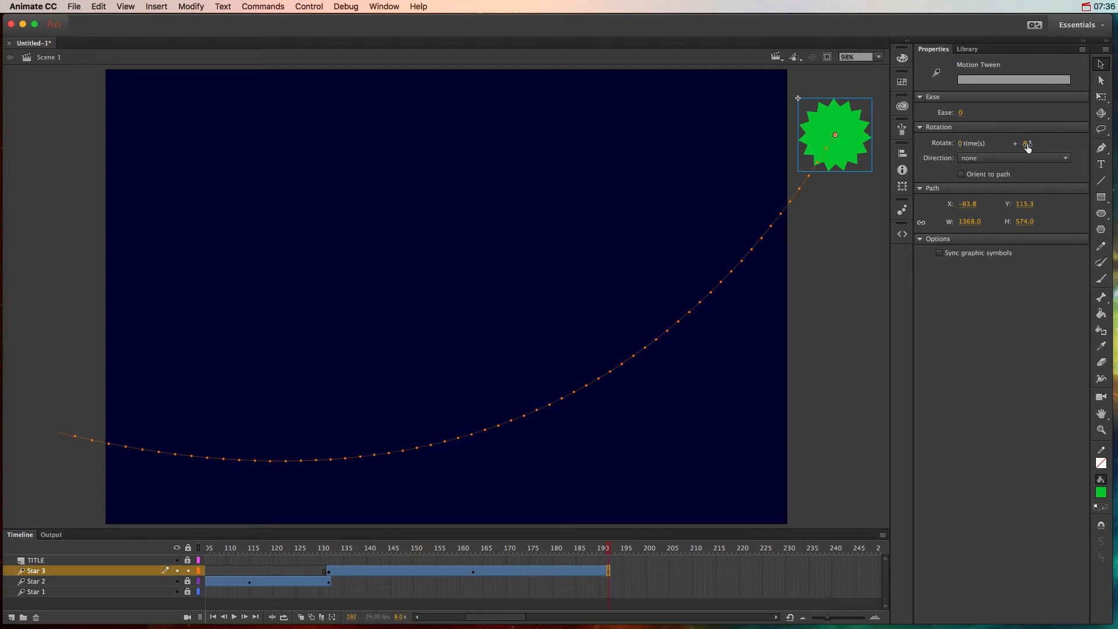
mouse_move(1027, 142)
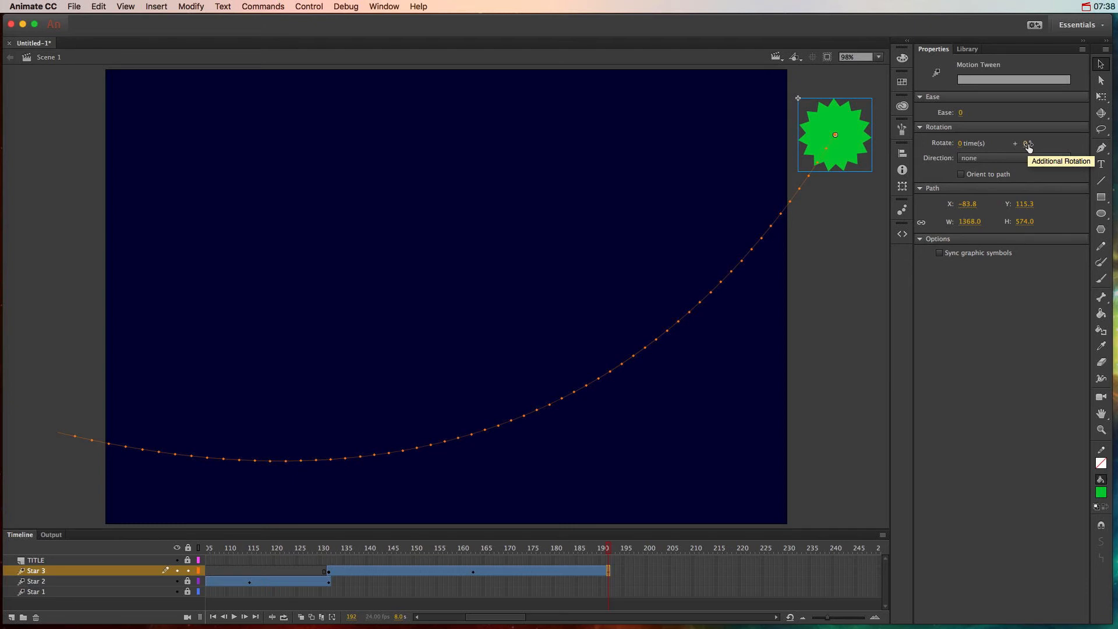
left_click(1012, 157)
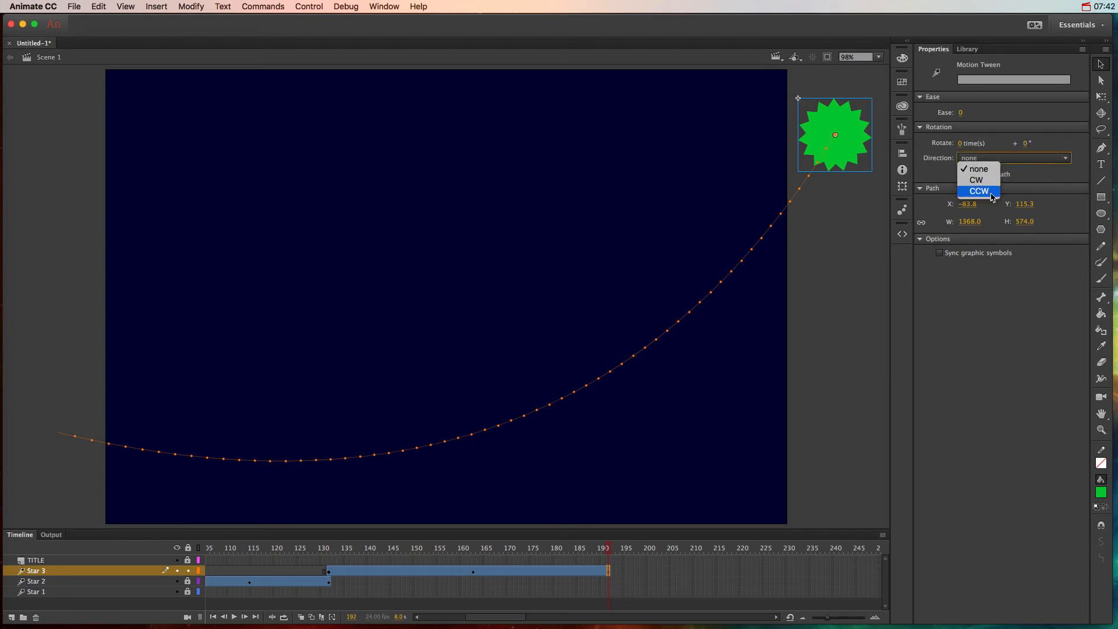
left_click(976, 168)
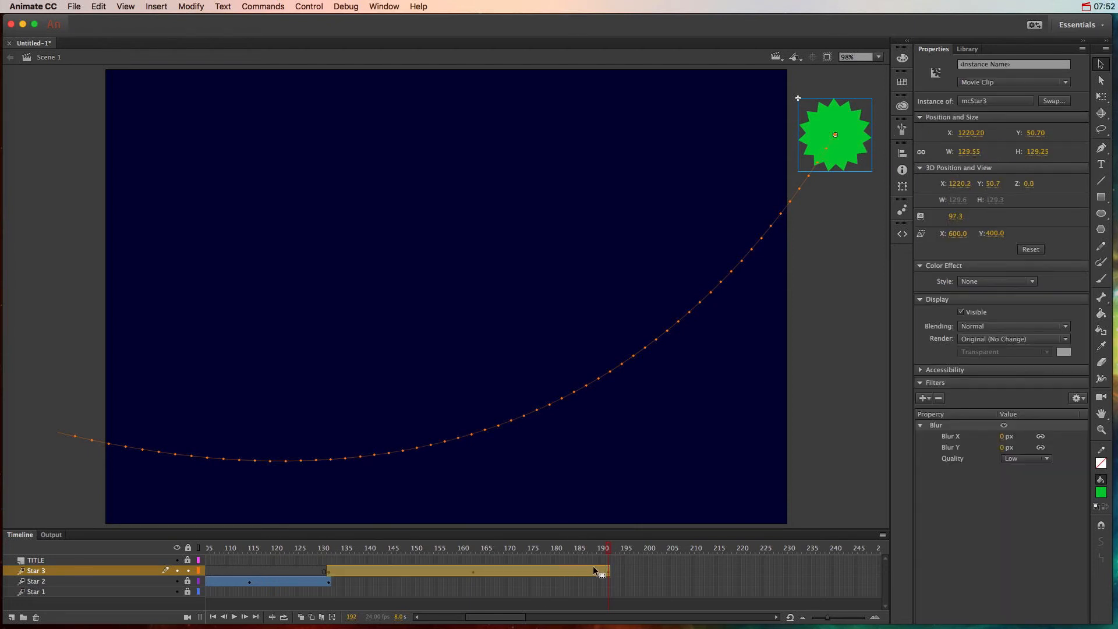
left_click(463, 571)
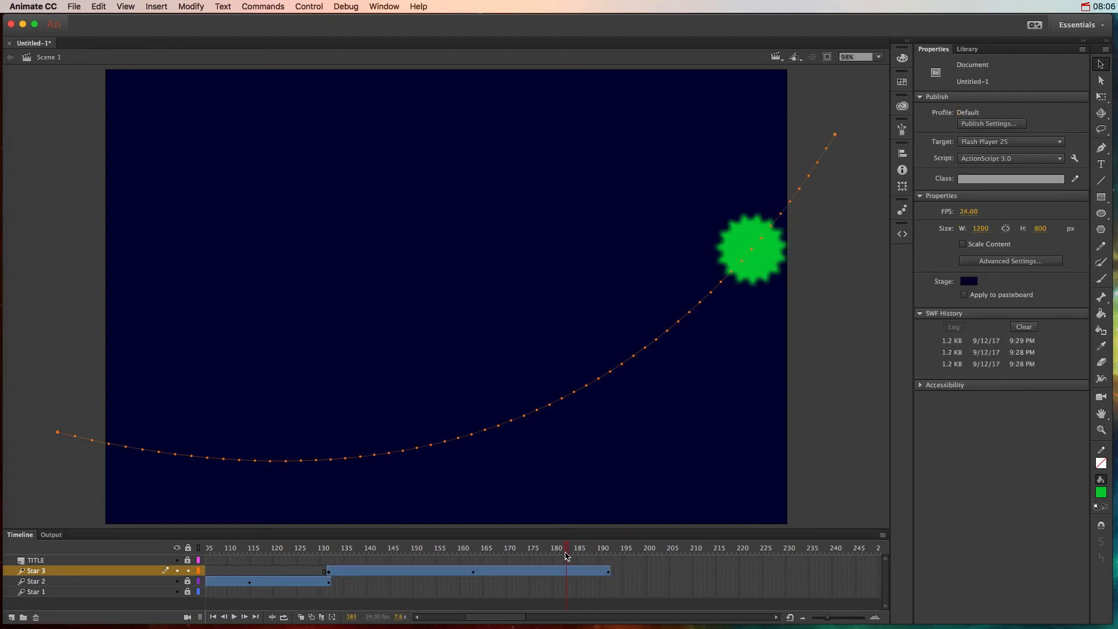
- Scrub the timeline to preview the green star's blur midway along its path
left_click(418, 547)
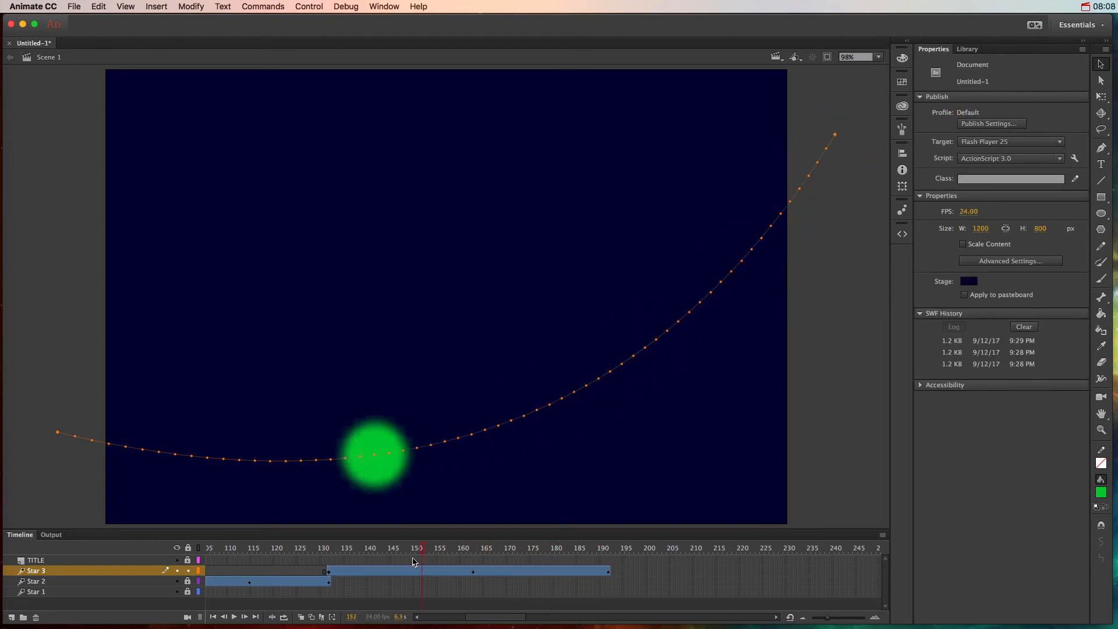
left_click(347, 547)
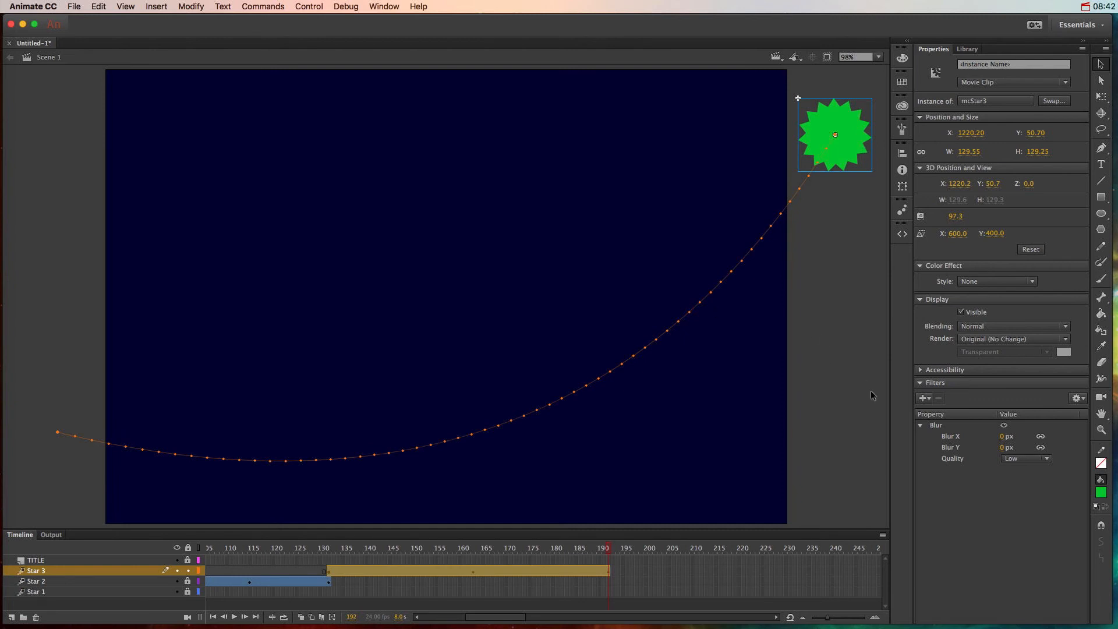
mouse_move(986, 343)
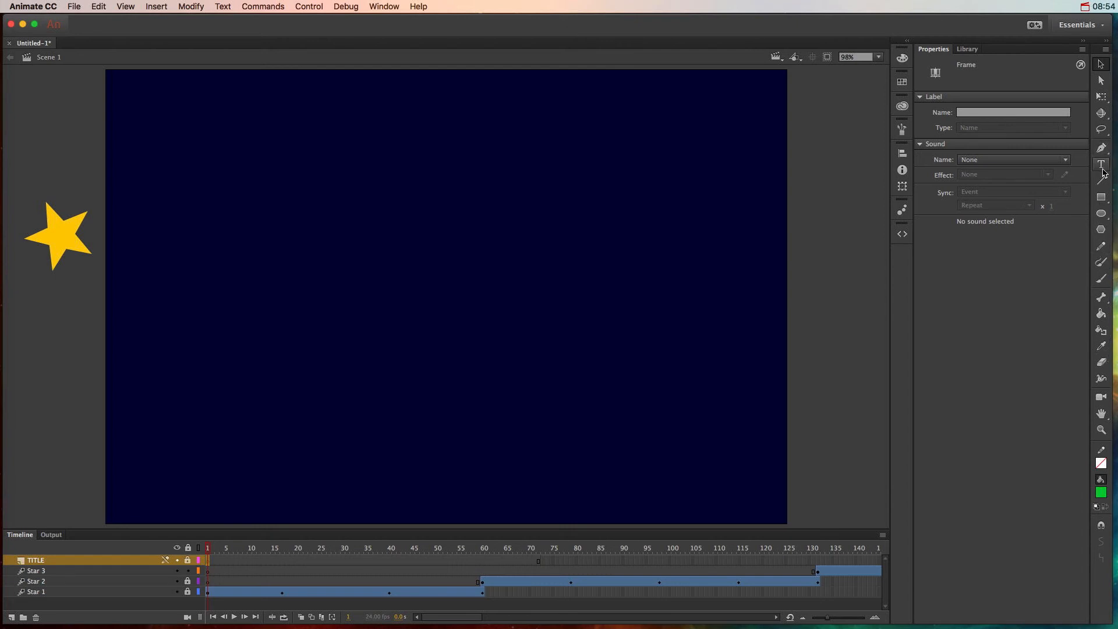
- Add a white 200 pt STARFALL text title on frame 1 of the TITLE layer
left_click(1100, 165)
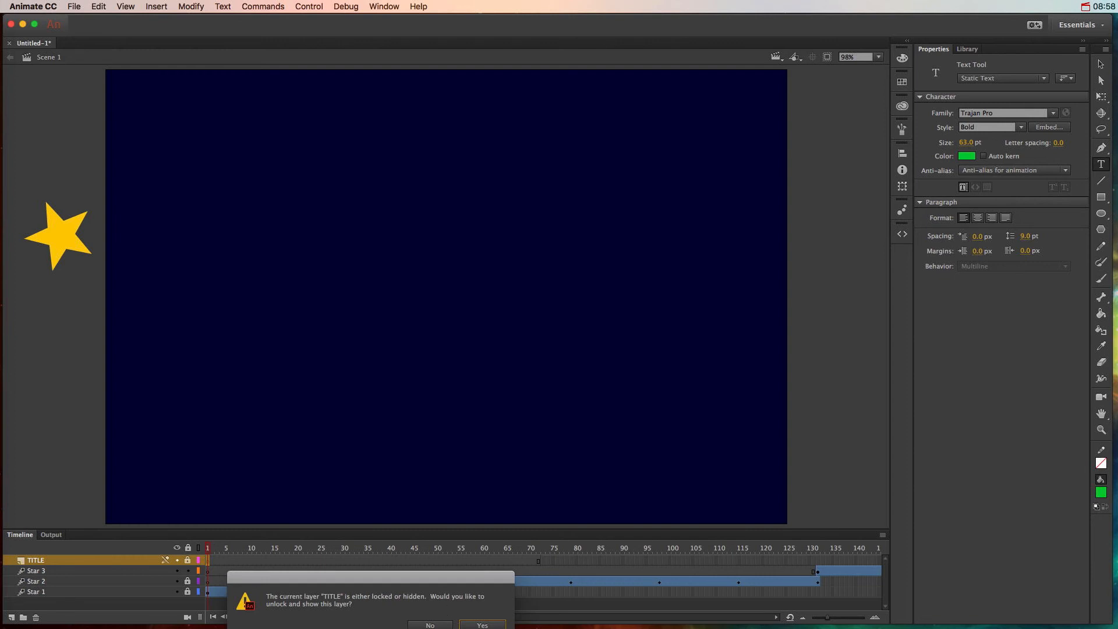
left_click(481, 624)
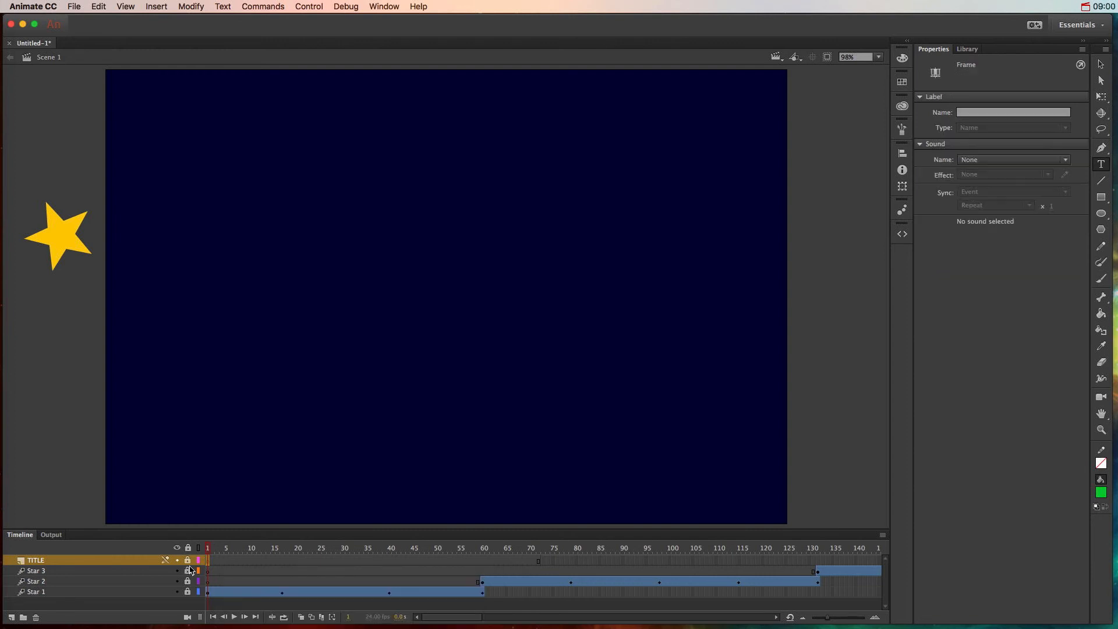
left_click(258, 276)
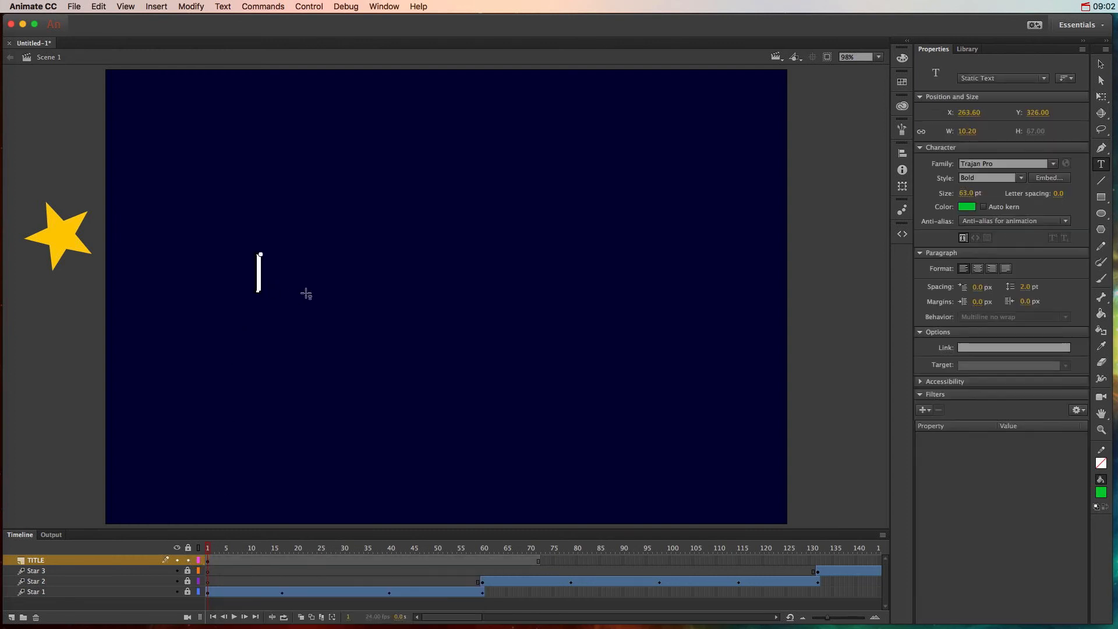
type("STAR")
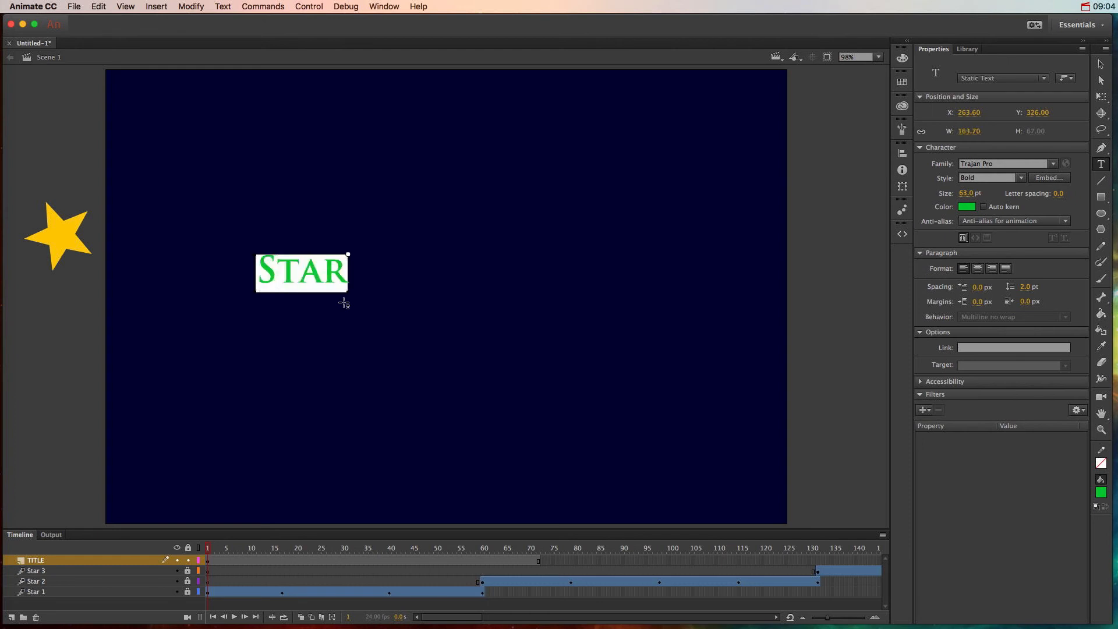
type("FALL")
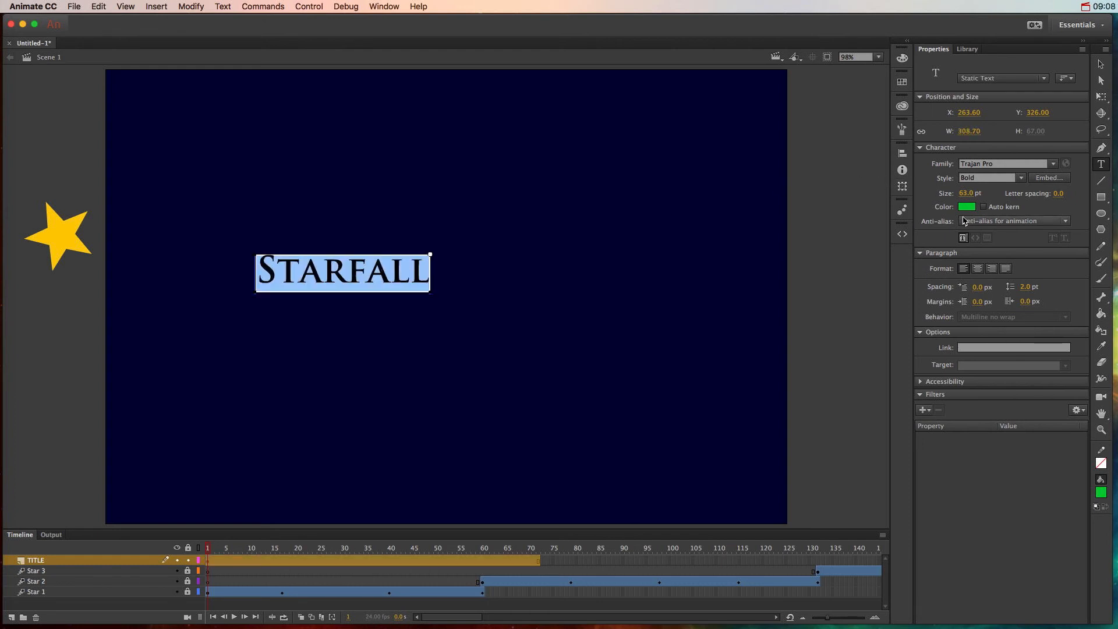
left_click(966, 207)
type("250")
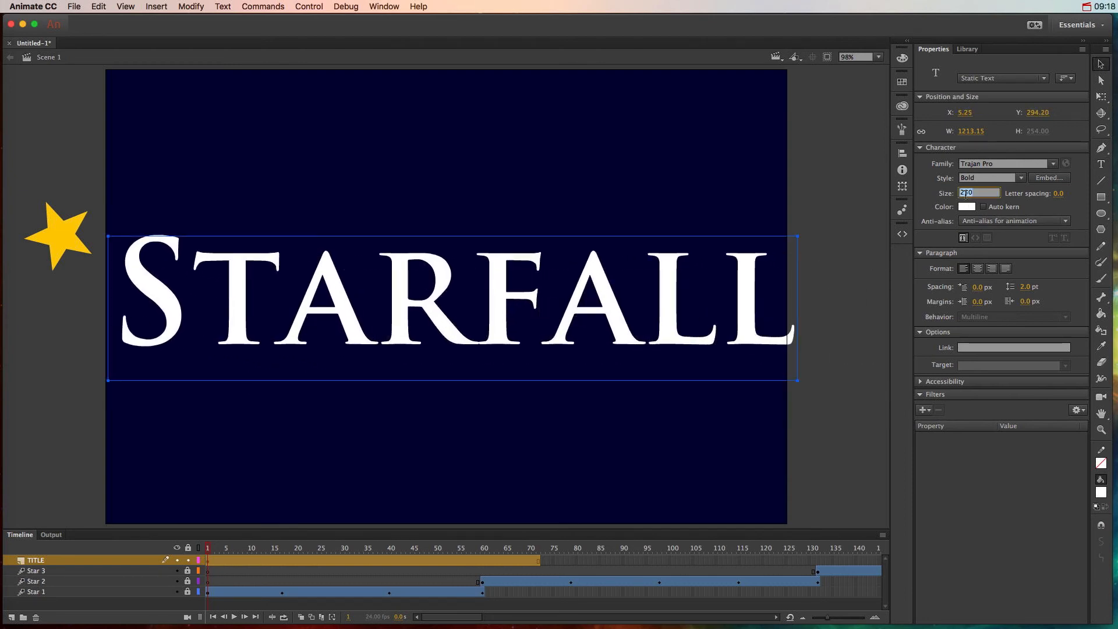
type("200.0")
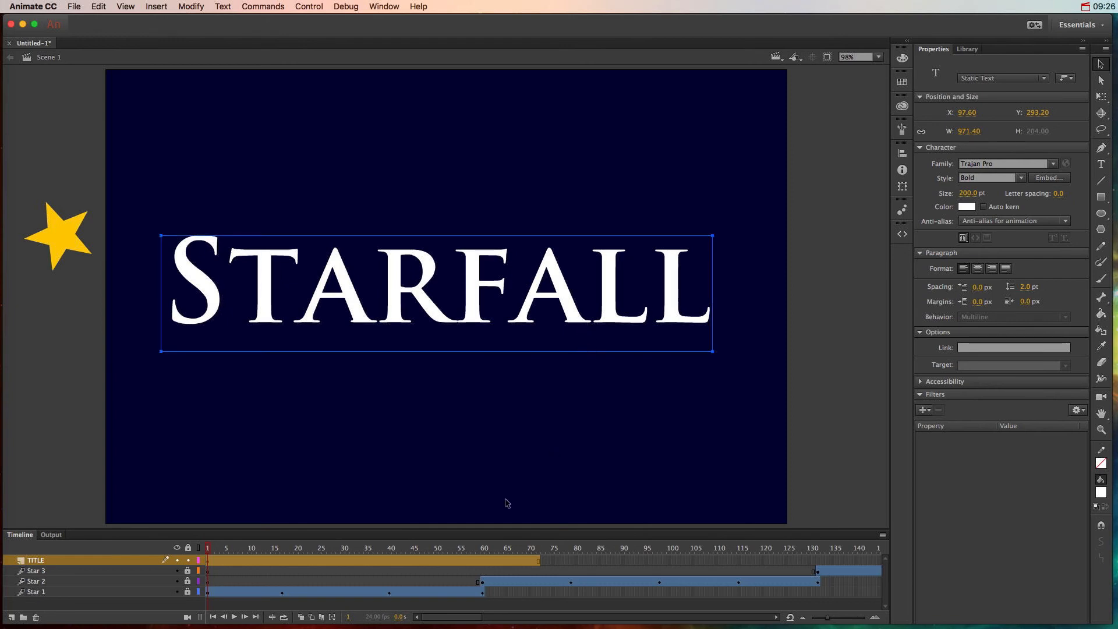
mouse_move(476, 528)
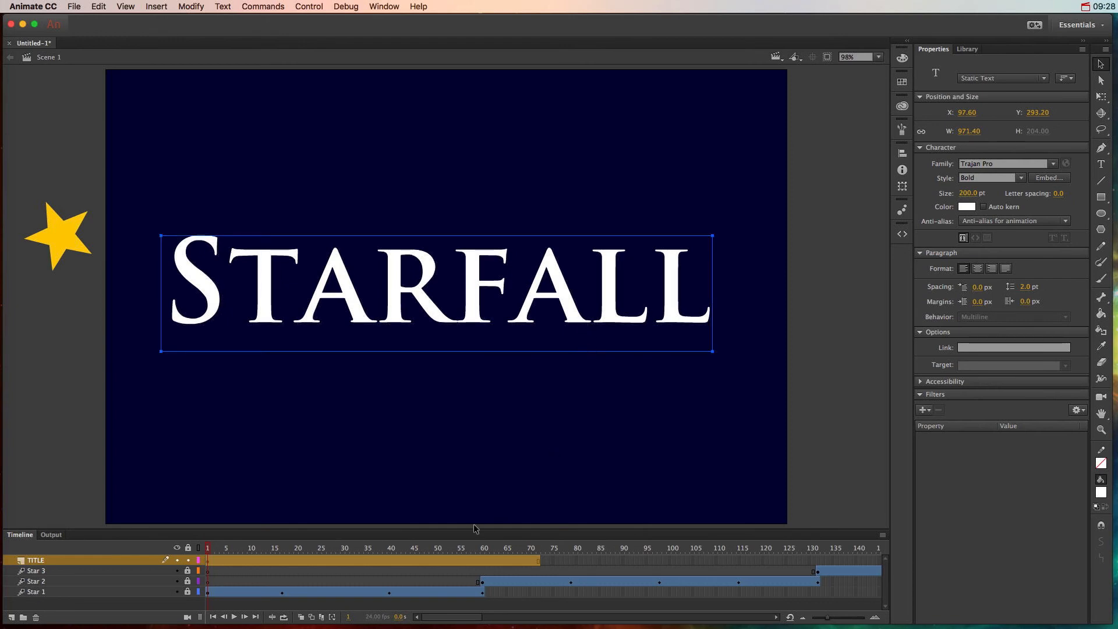
- Convert the title to movie clip mcTitle and give it an Alpha colour effect at 0%
left_click(190, 7)
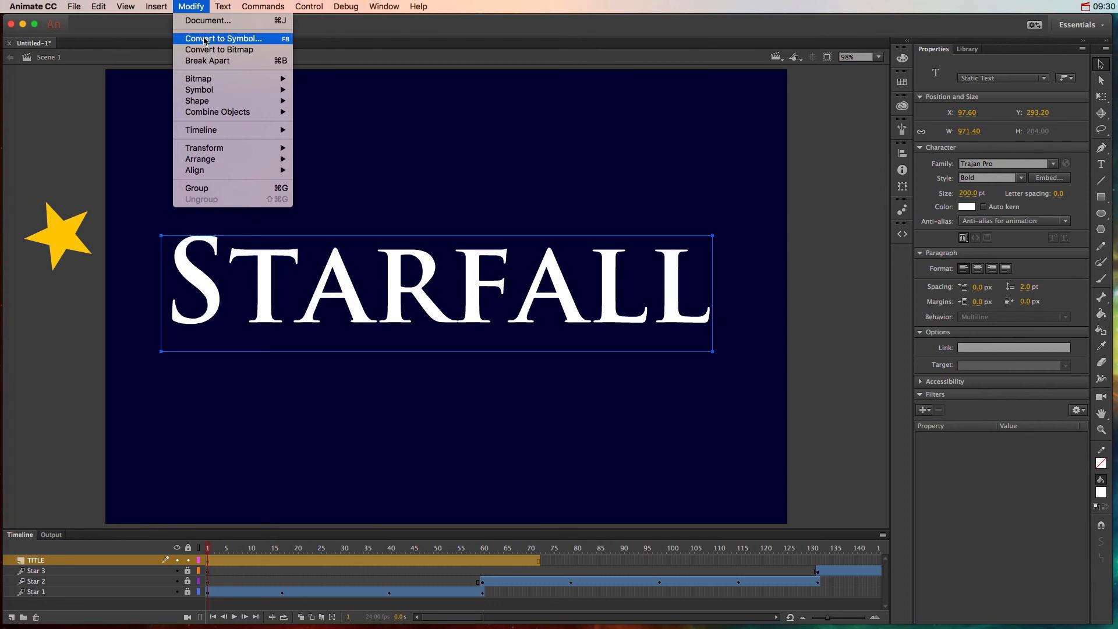
left_click(223, 38)
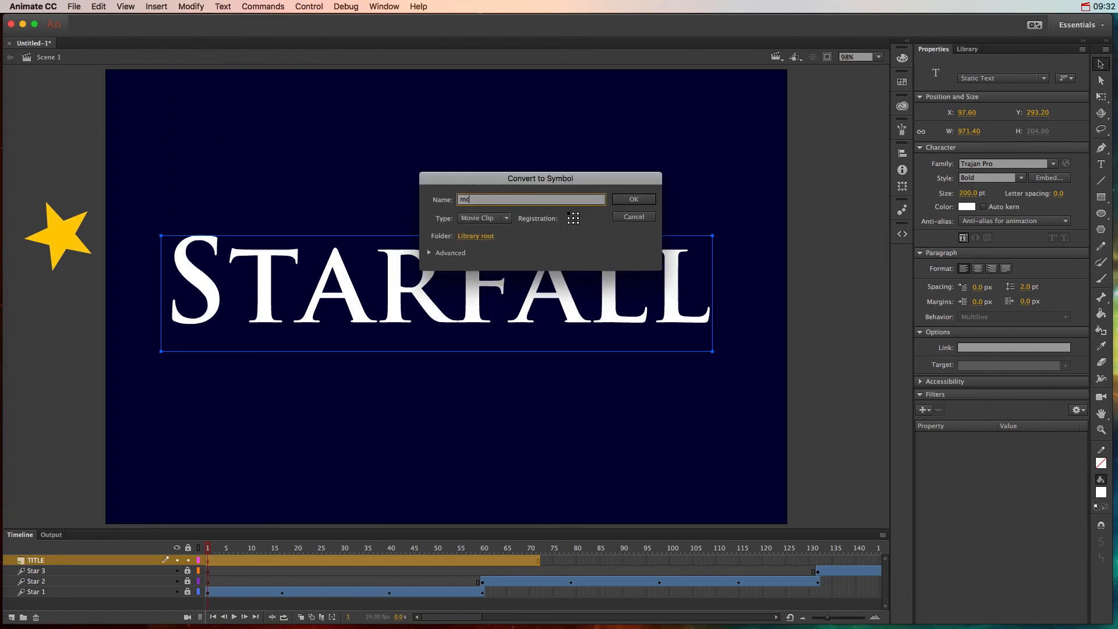
left_click(631, 197)
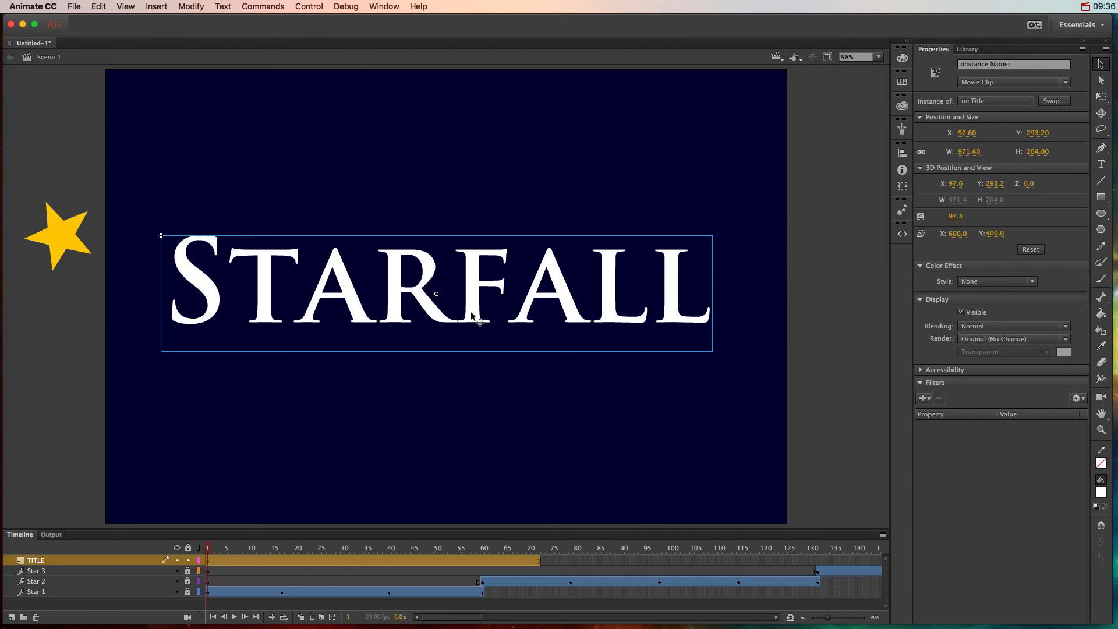
left_click(997, 281)
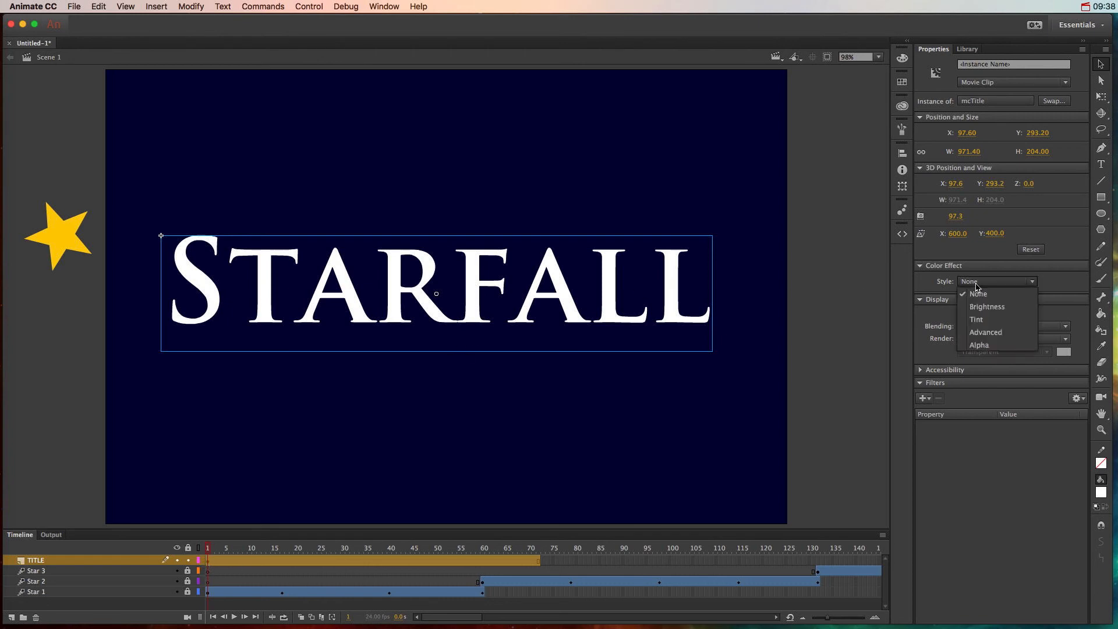
left_click(979, 345)
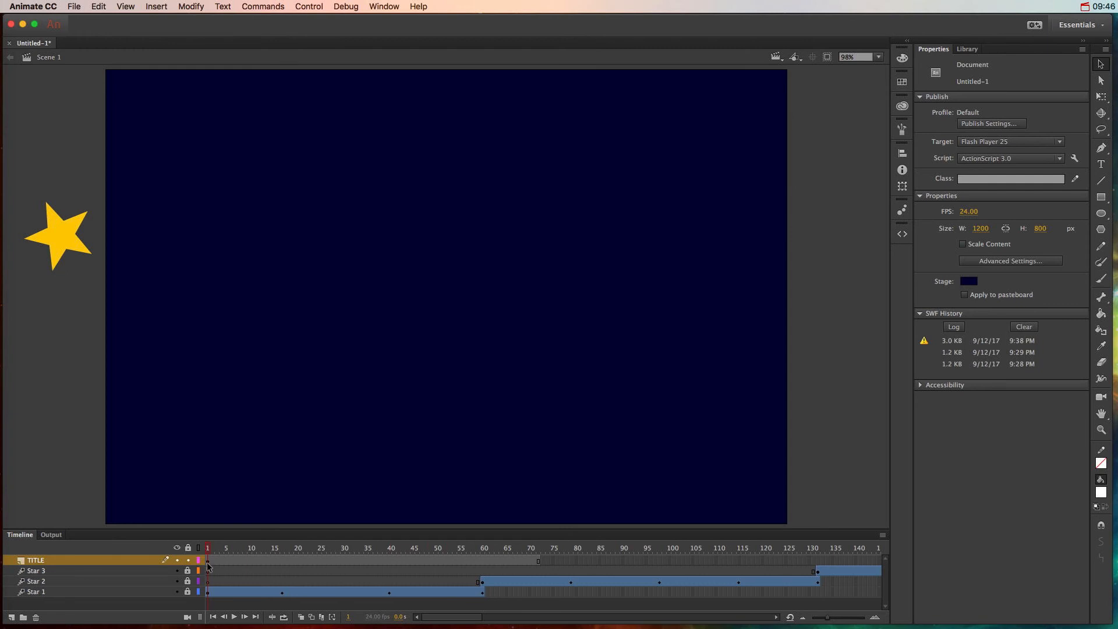
- Motion-tween the title to frame 72, fading to 100% alpha and width 981
left_click(155, 7)
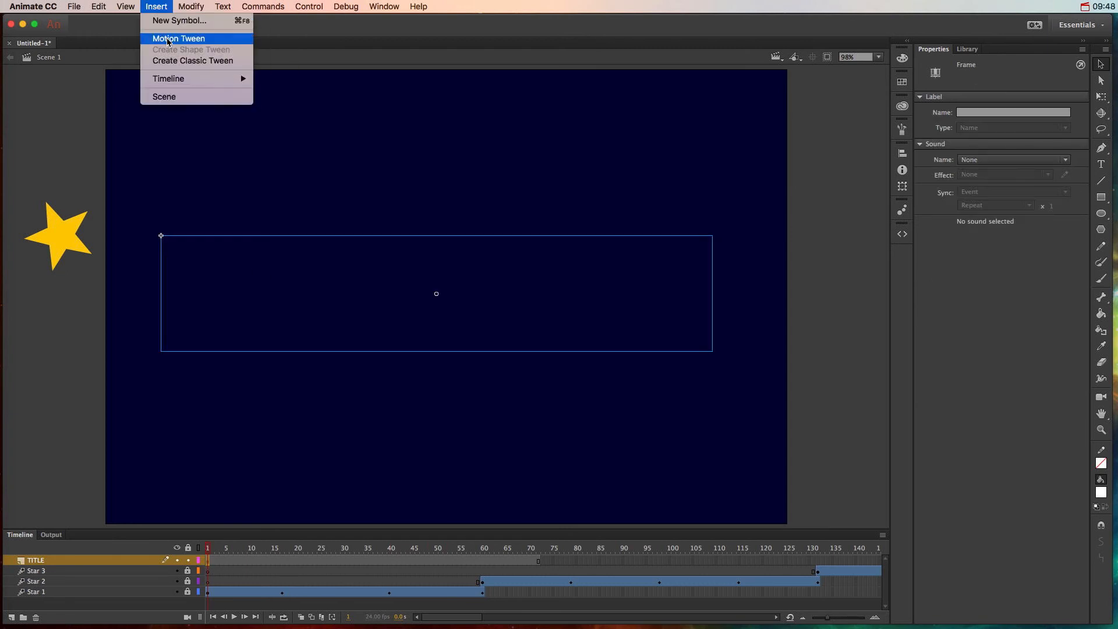
left_click(178, 37)
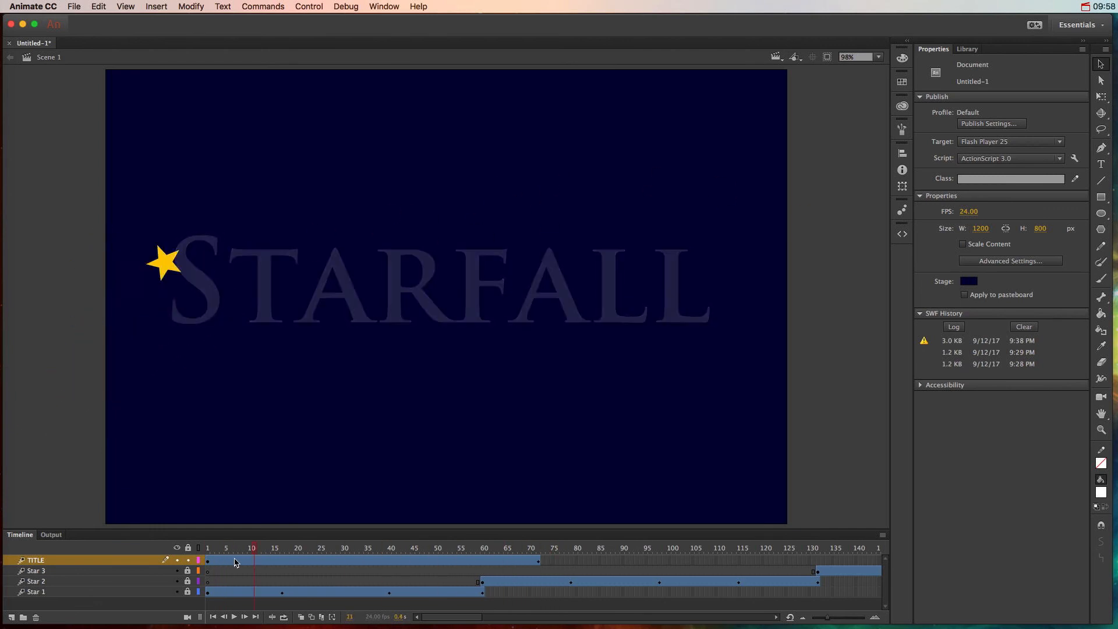
left_click(207, 547)
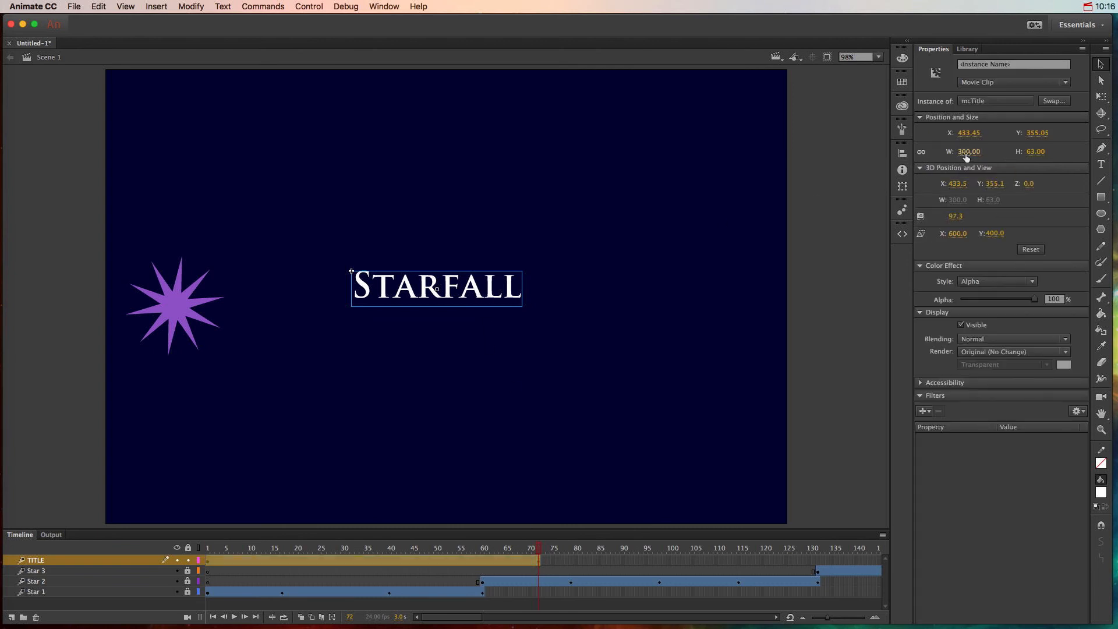
type("981.00")
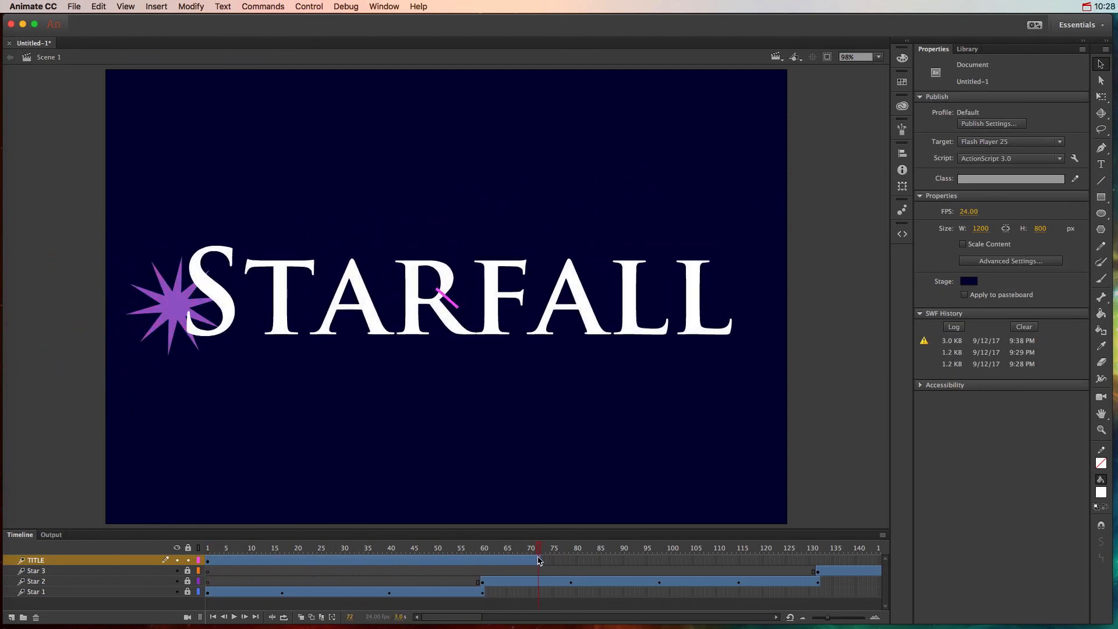
left_click(370, 561)
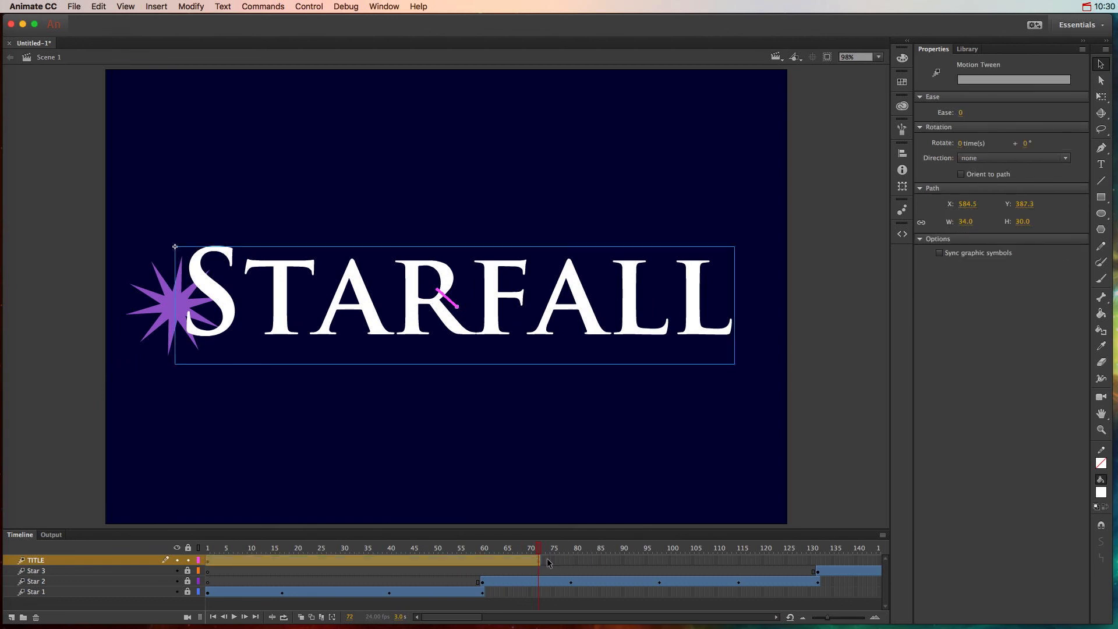
mouse_move(808, 563)
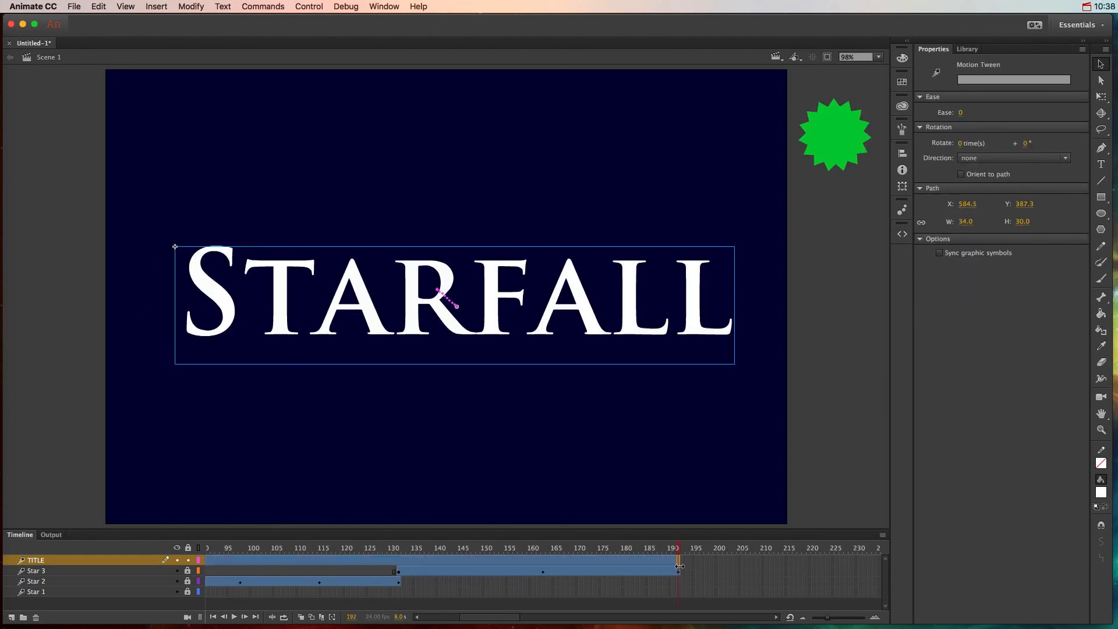
left_click(155, 7)
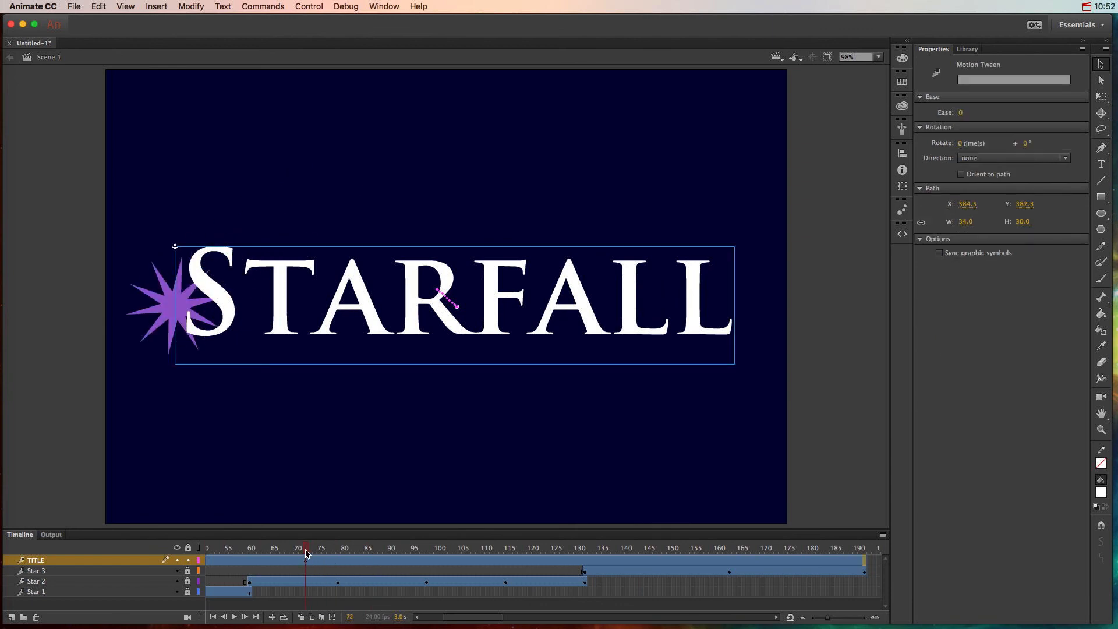
- At frame 85 add a Gradient Glow filter to the title and set its type to Inner
left_click(369, 548)
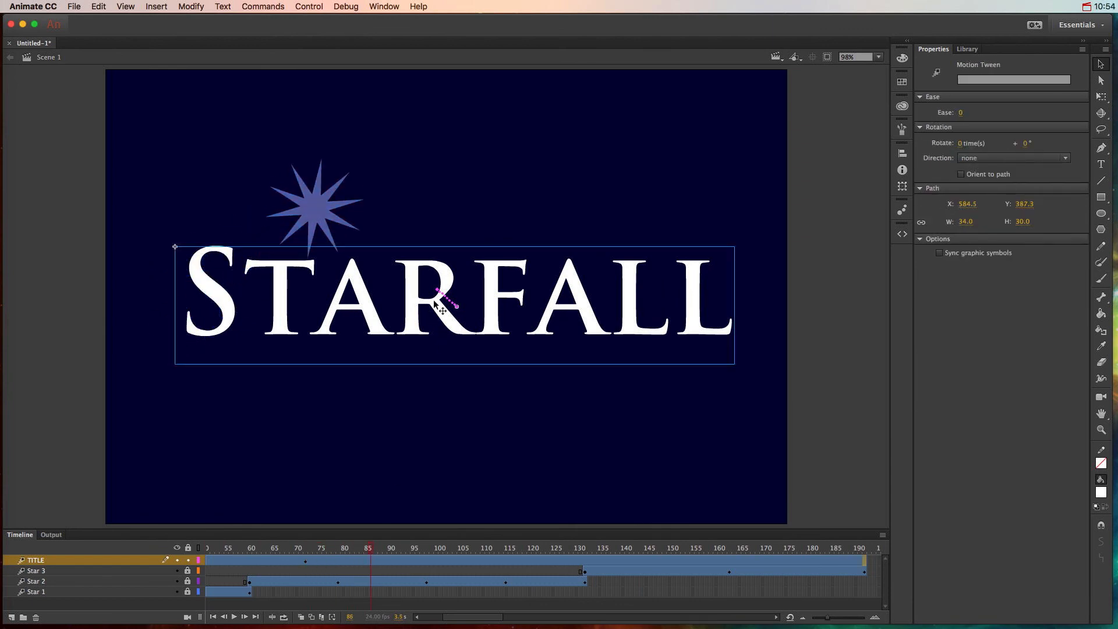
left_click(924, 411)
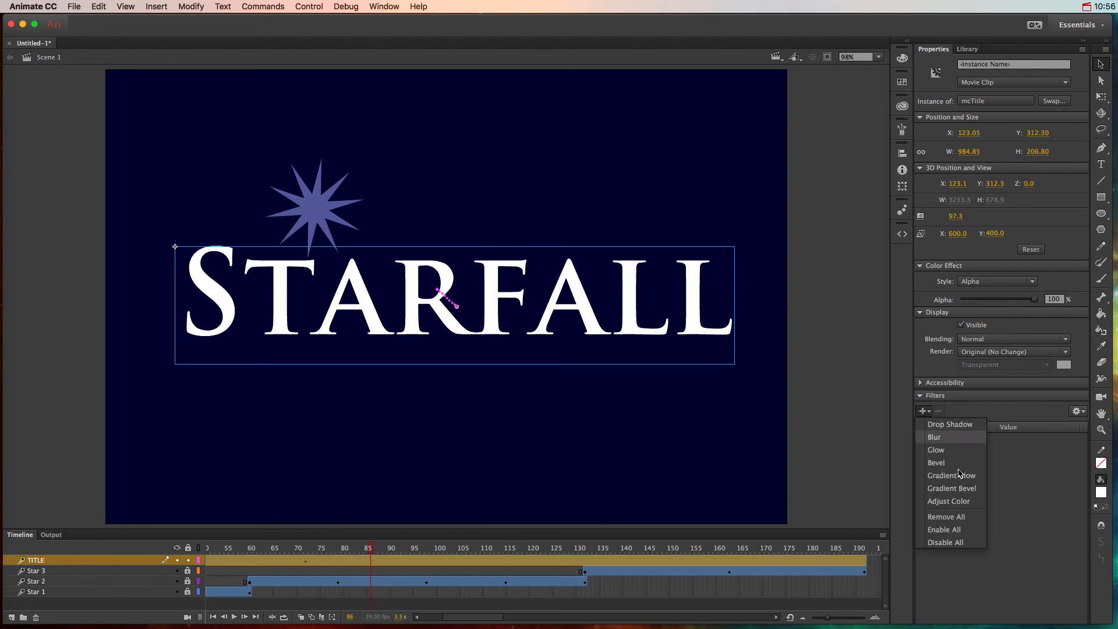
left_click(951, 475)
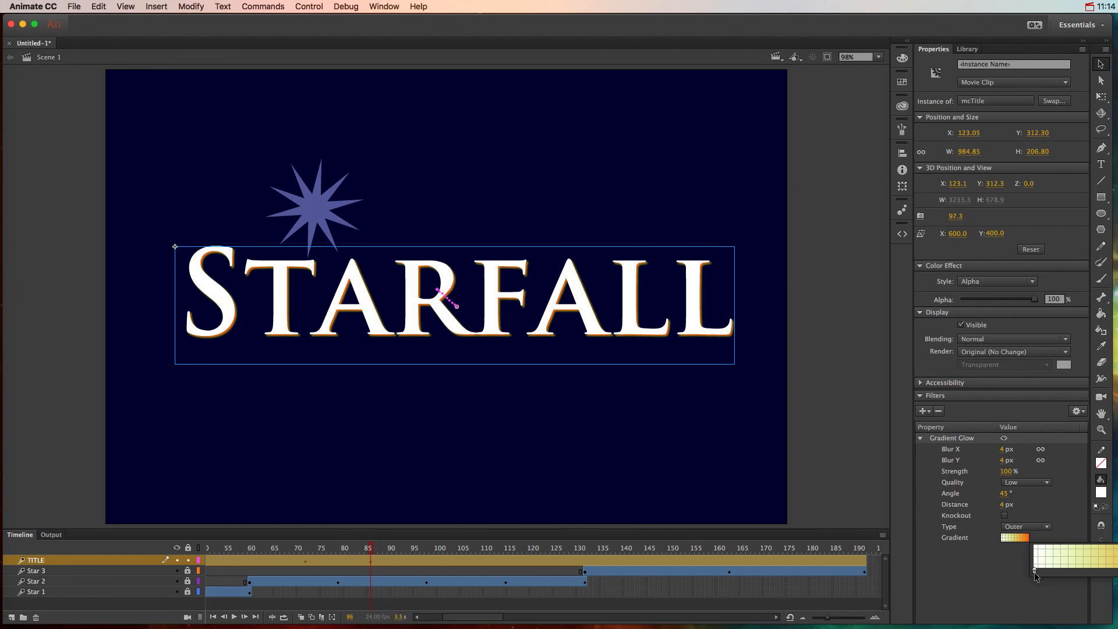
left_click(1024, 526)
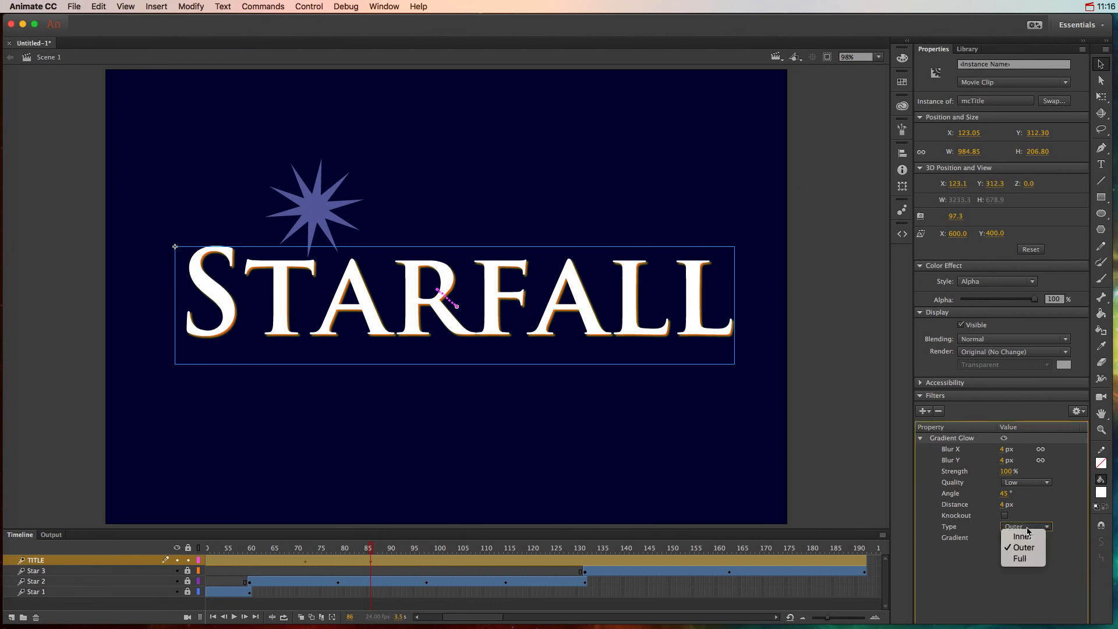
left_click(1021, 536)
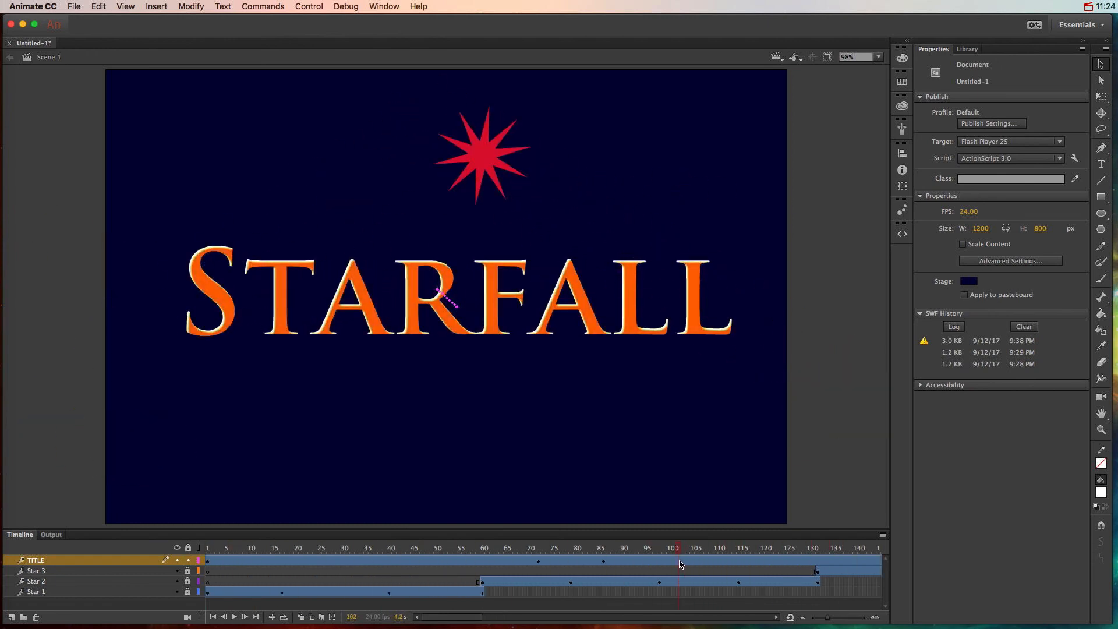
- Edit the glow colours at a later frame so they shift orange to green, and preview the tween
left_click(456, 303)
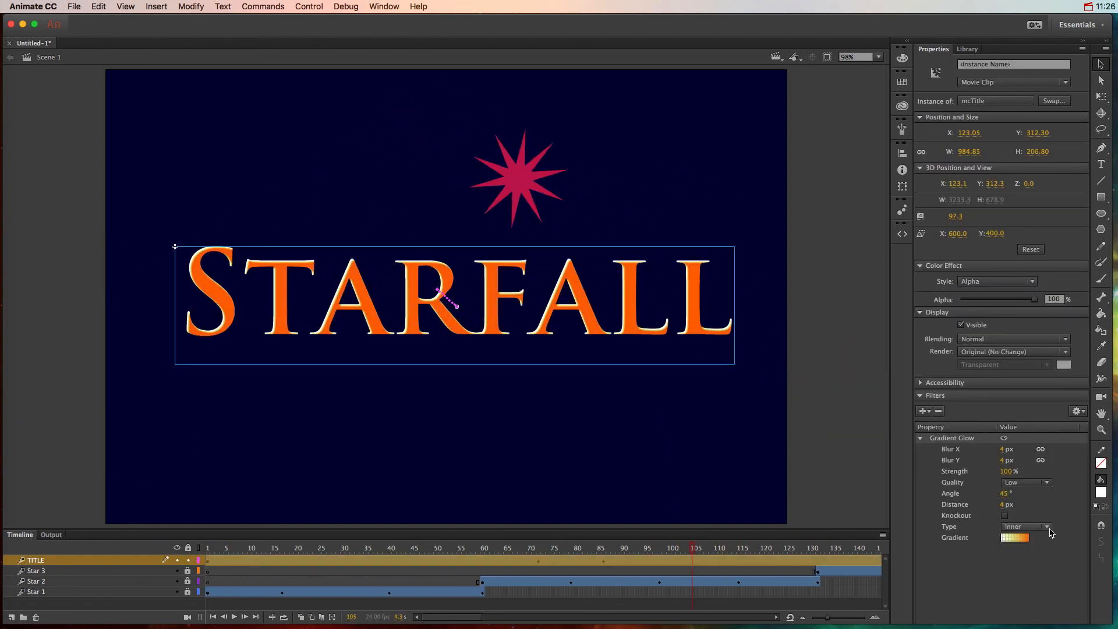
left_click(1016, 537)
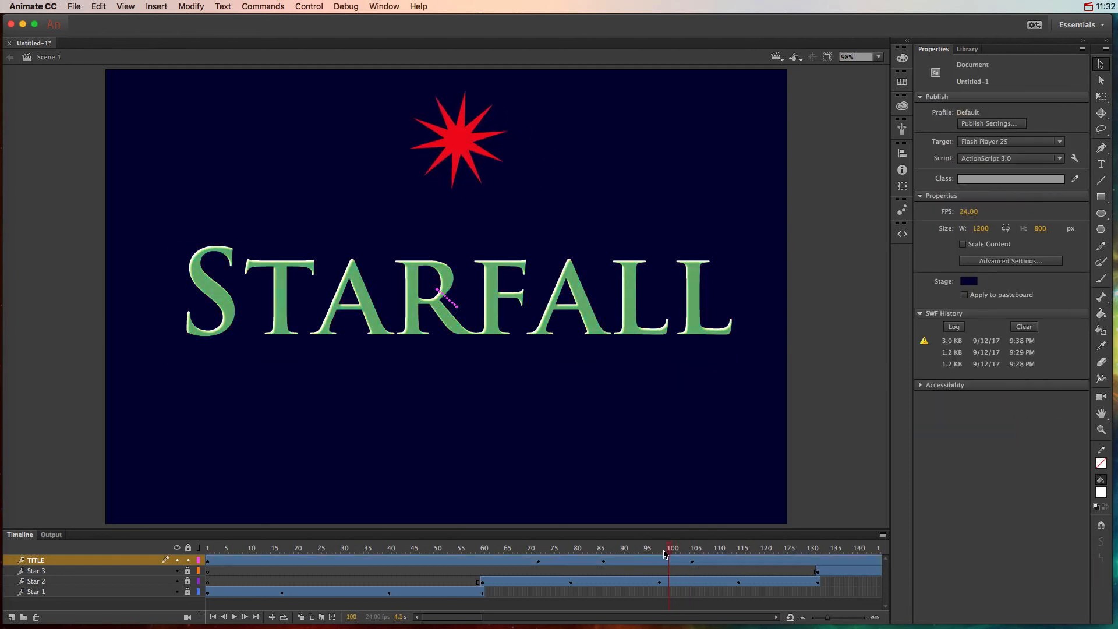
left_click(745, 547)
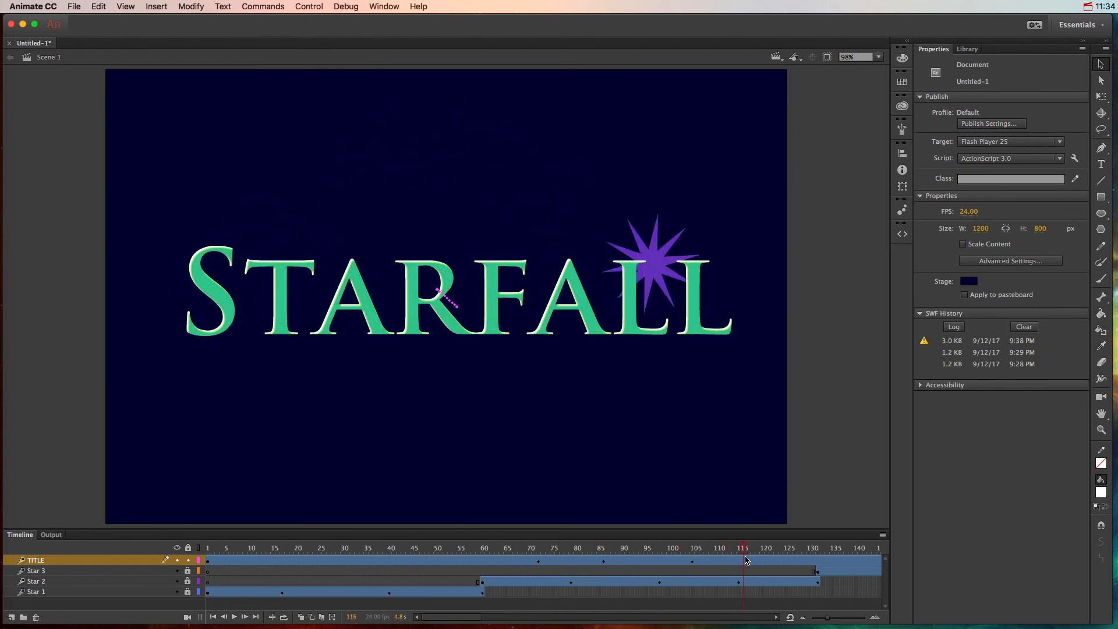